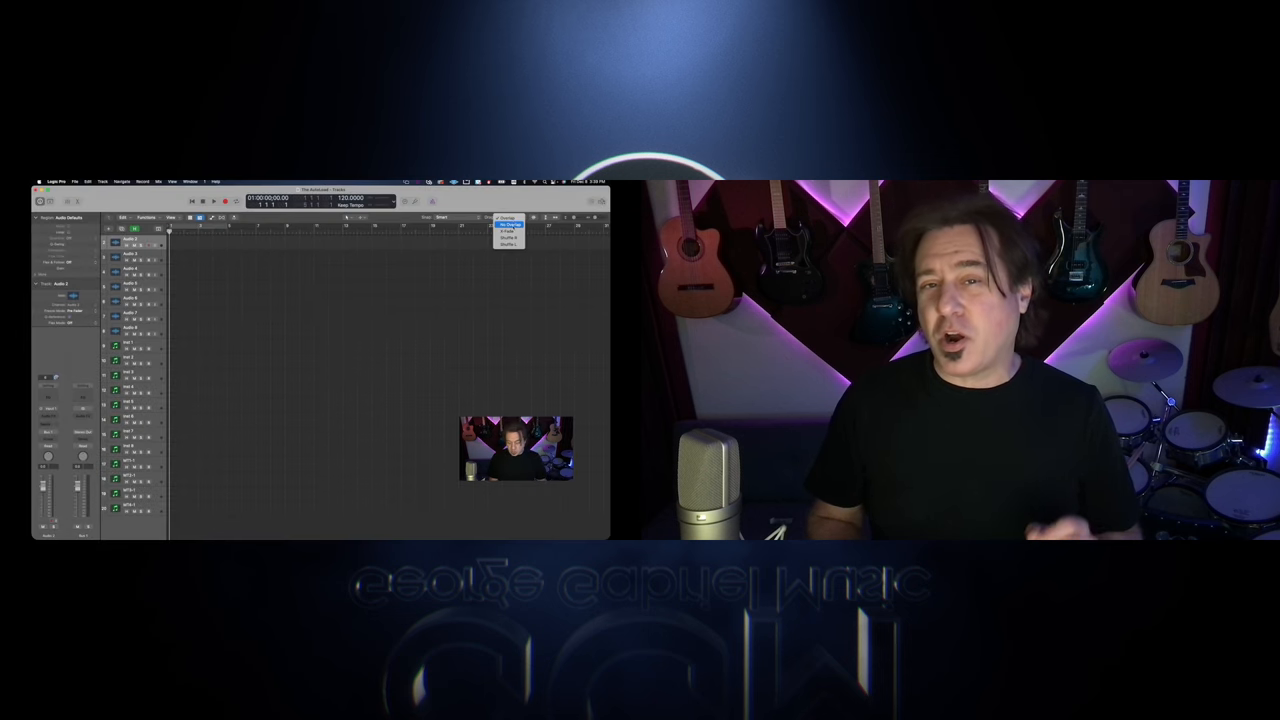
- Rename screenset 1 to 'Main' and lock it
{"action": "left_click", "coordinate": [508, 228]}
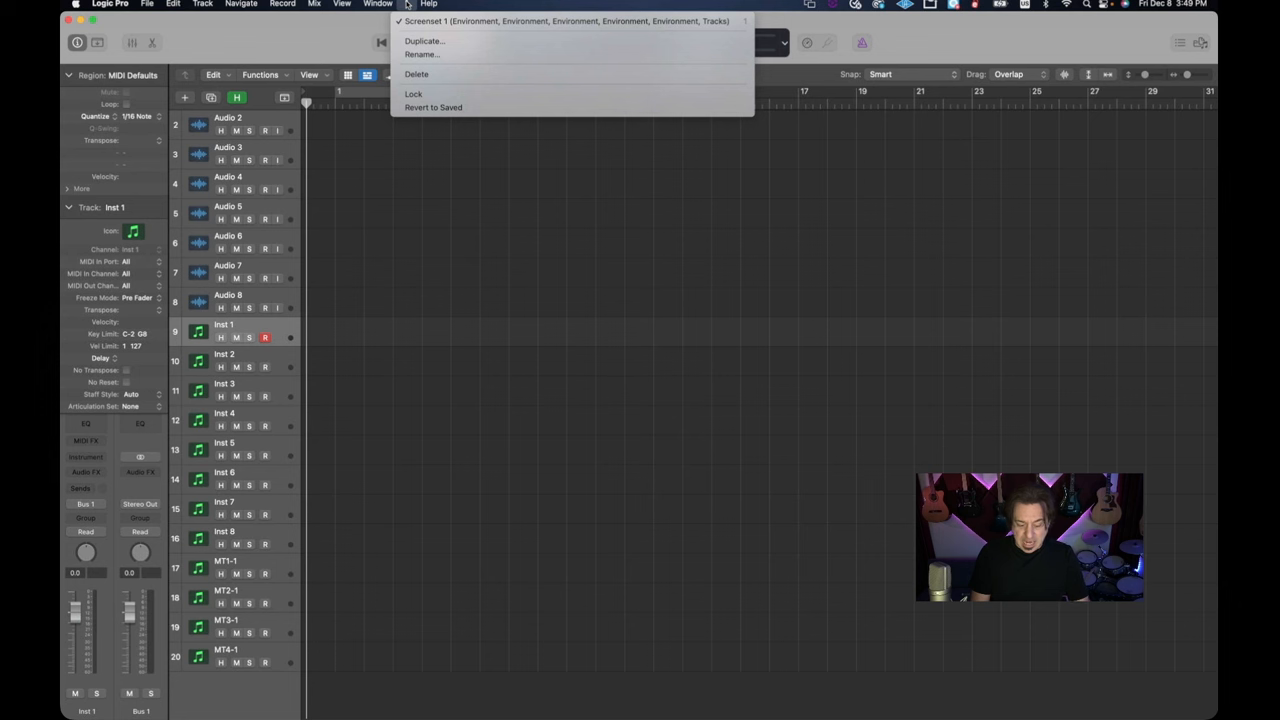
{"action": "left_click", "coordinate": [422, 54]}
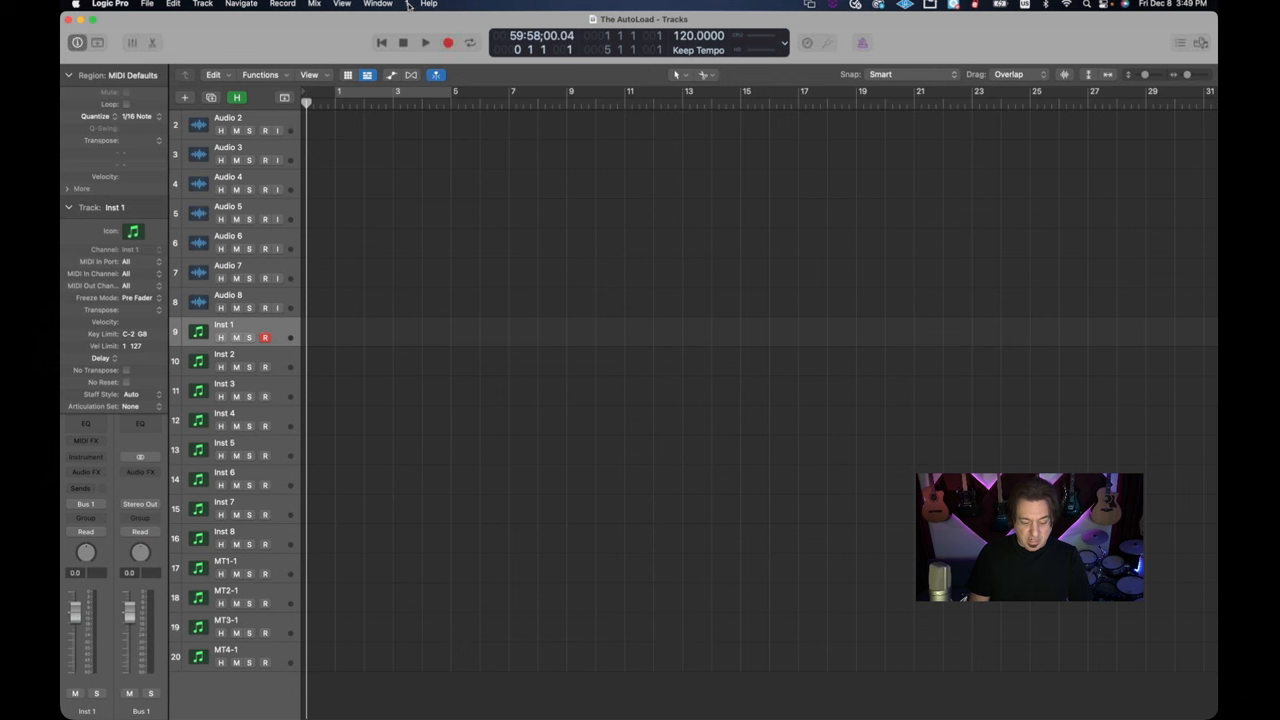
{"action": "left_click", "coordinate": [404, 4]}
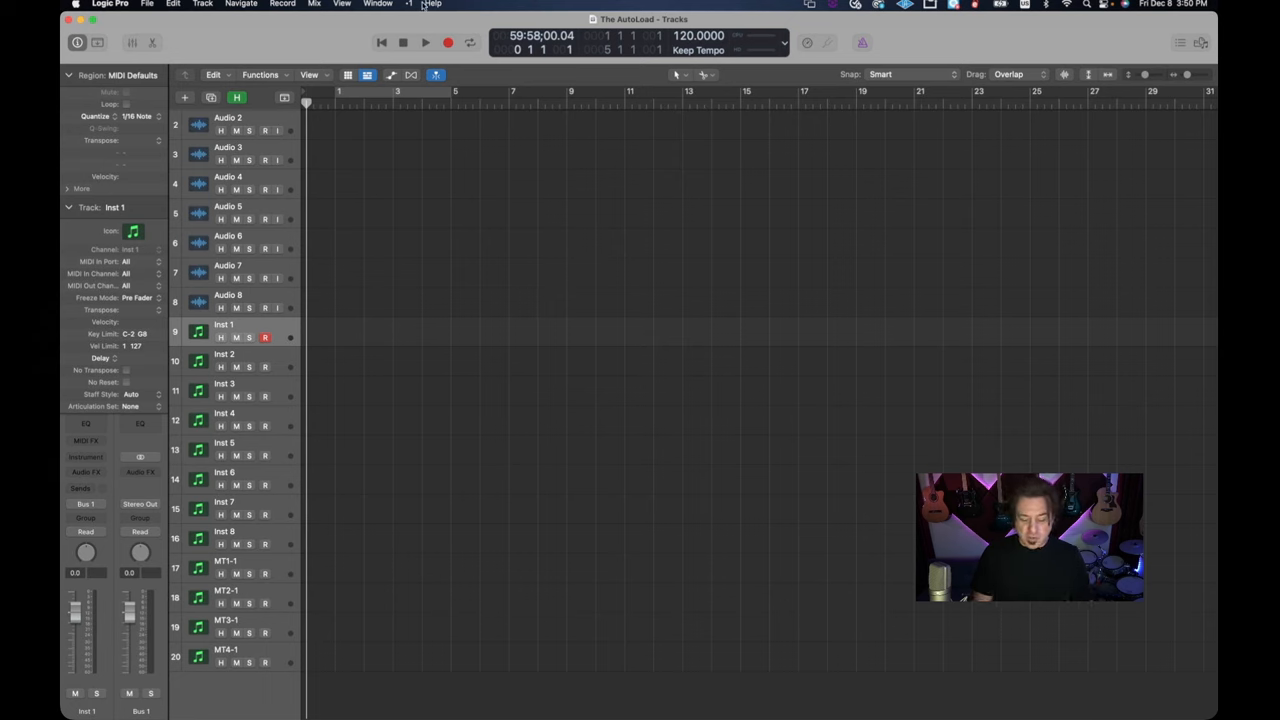
- Duplicate the Main screenset as screenset 2 named 'Mix'
{"action": "left_click", "coordinate": [408, 4]}
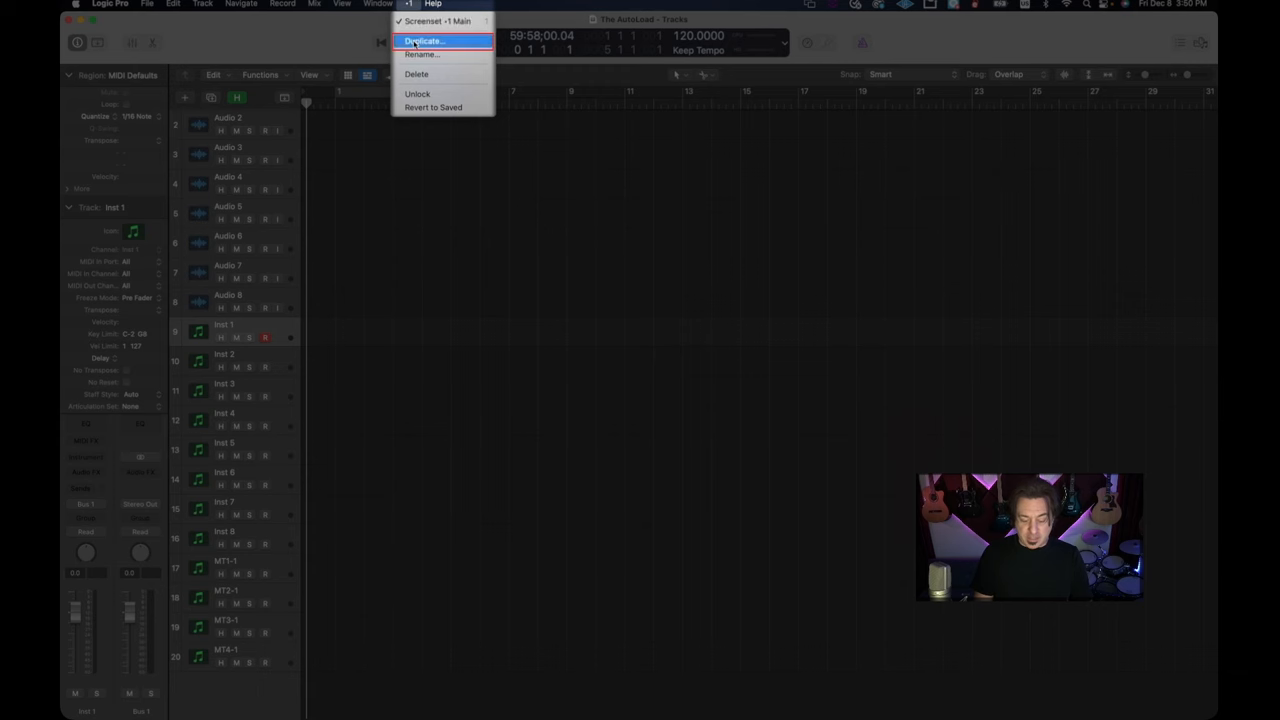
{"action": "left_click", "coordinate": [424, 40]}
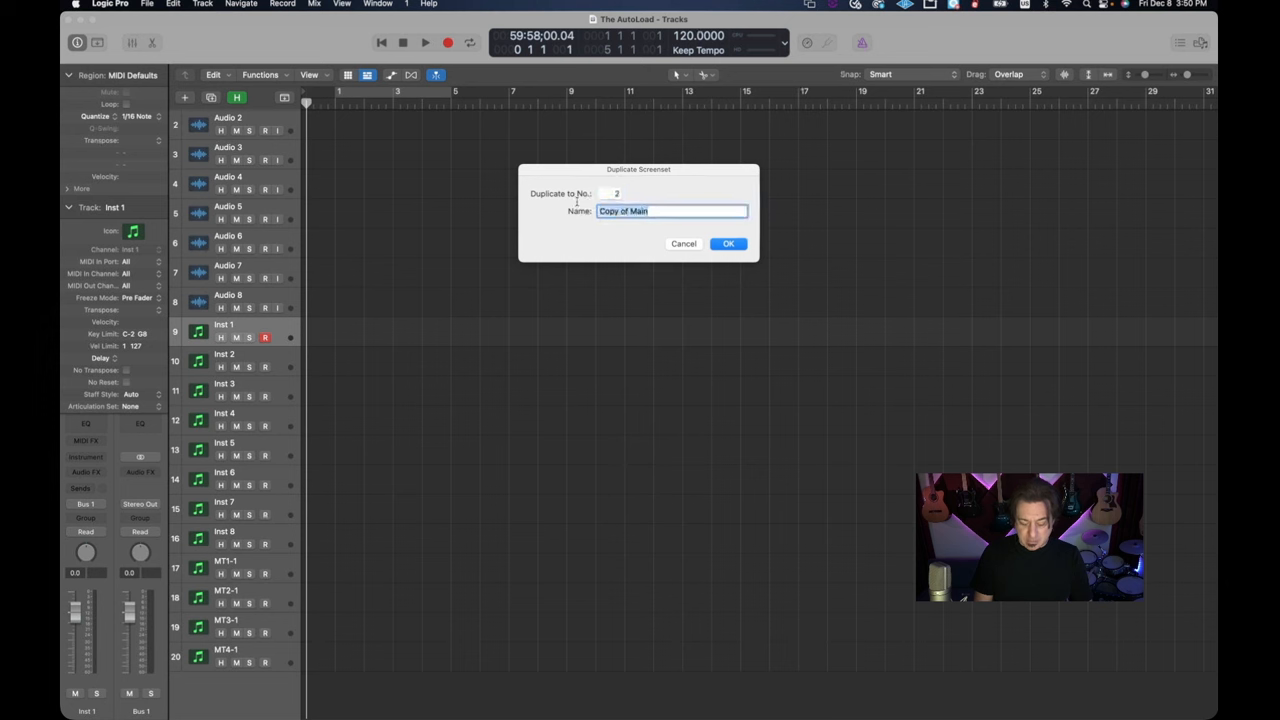
{"action": "type", "text": "M"}
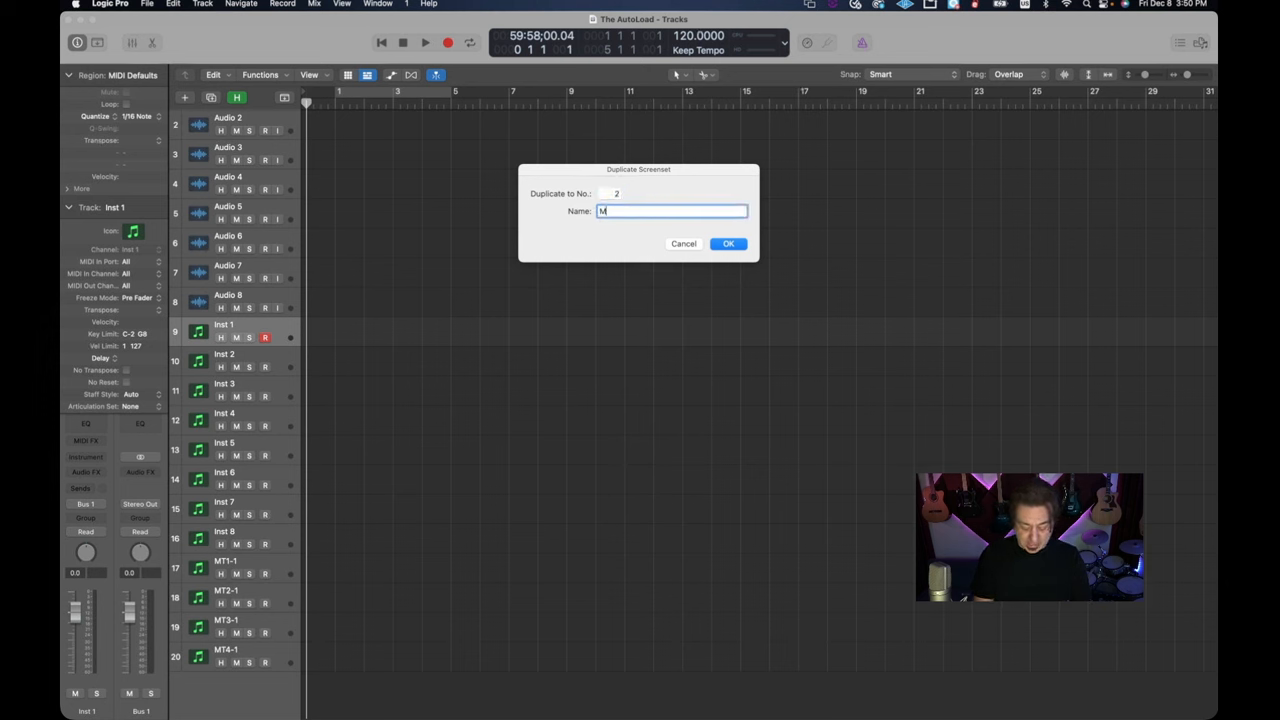
{"action": "type", "text": "ix"}
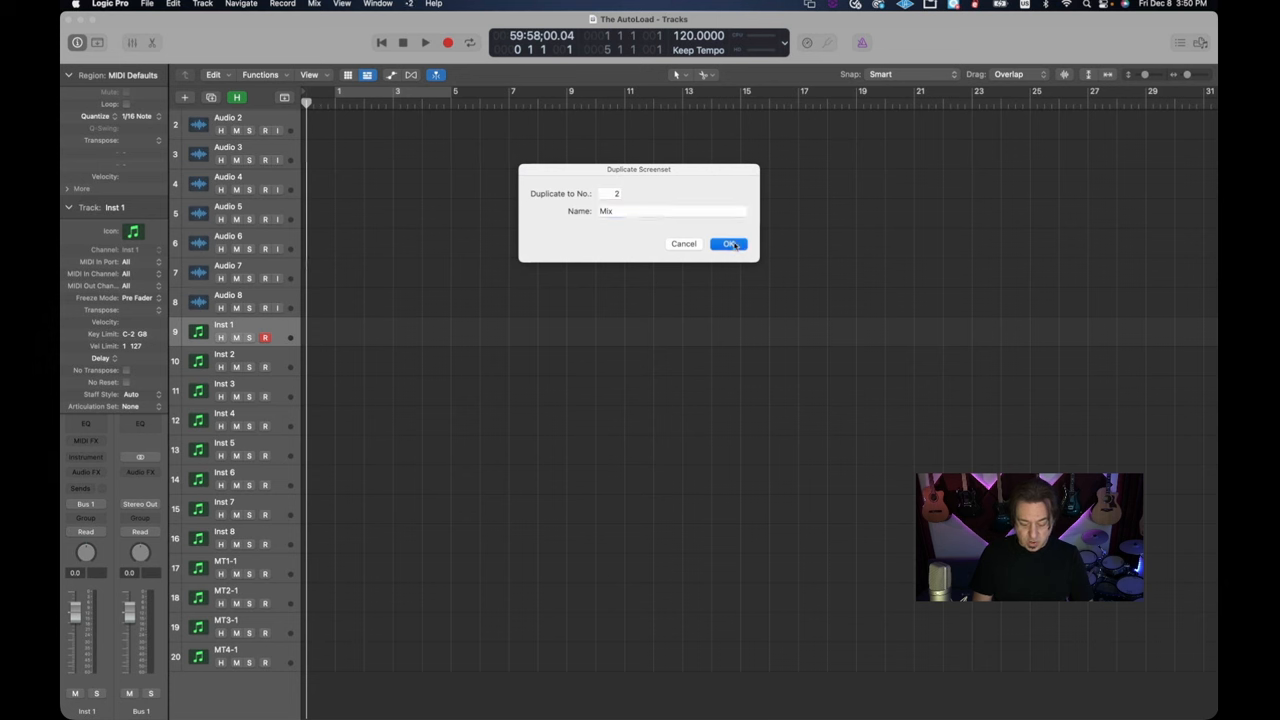
{"action": "left_click", "coordinate": [728, 244]}
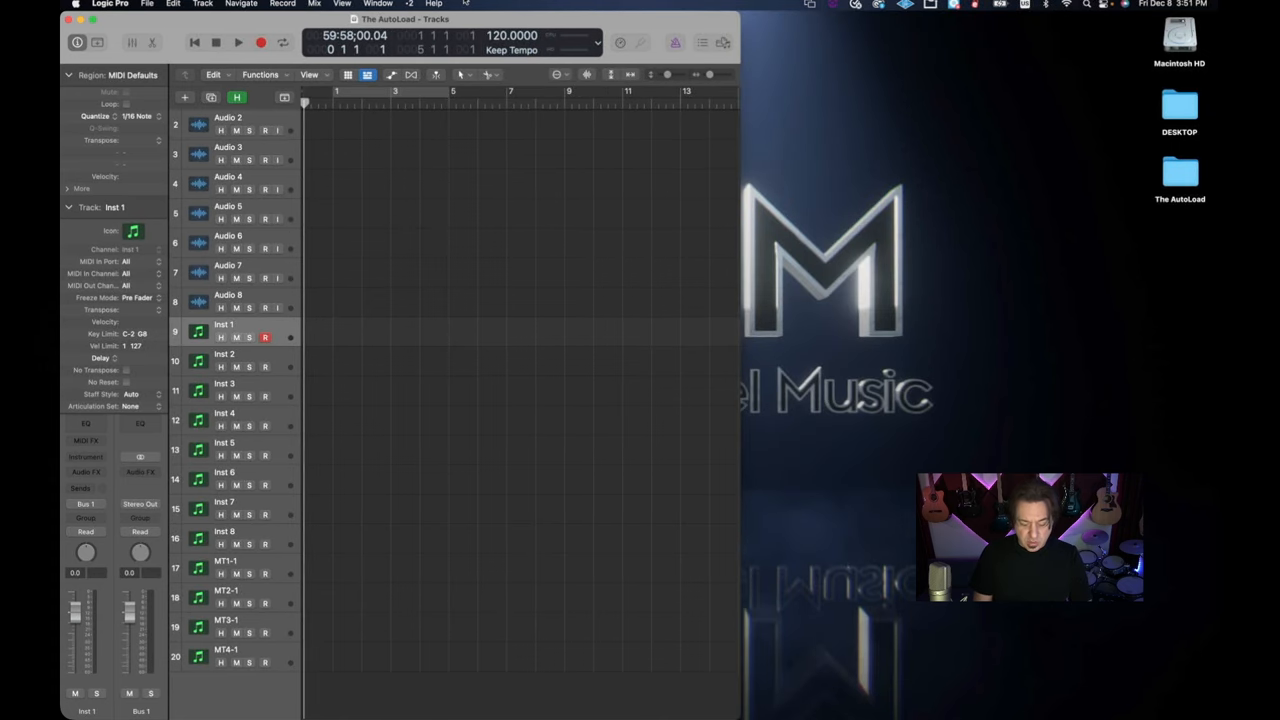
- Open a Mixer window in the Mix screenset via the Window menu
{"action": "left_click", "coordinate": [376, 4]}
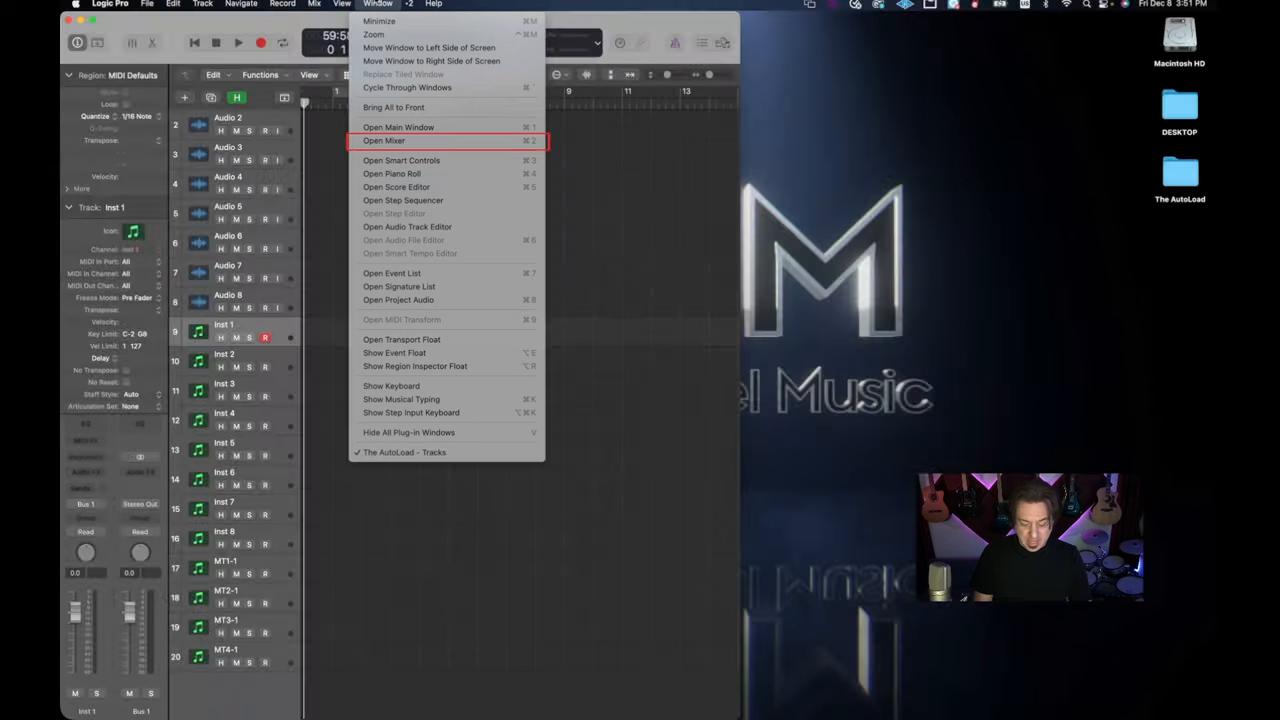
{"action": "left_click", "coordinate": [384, 140]}
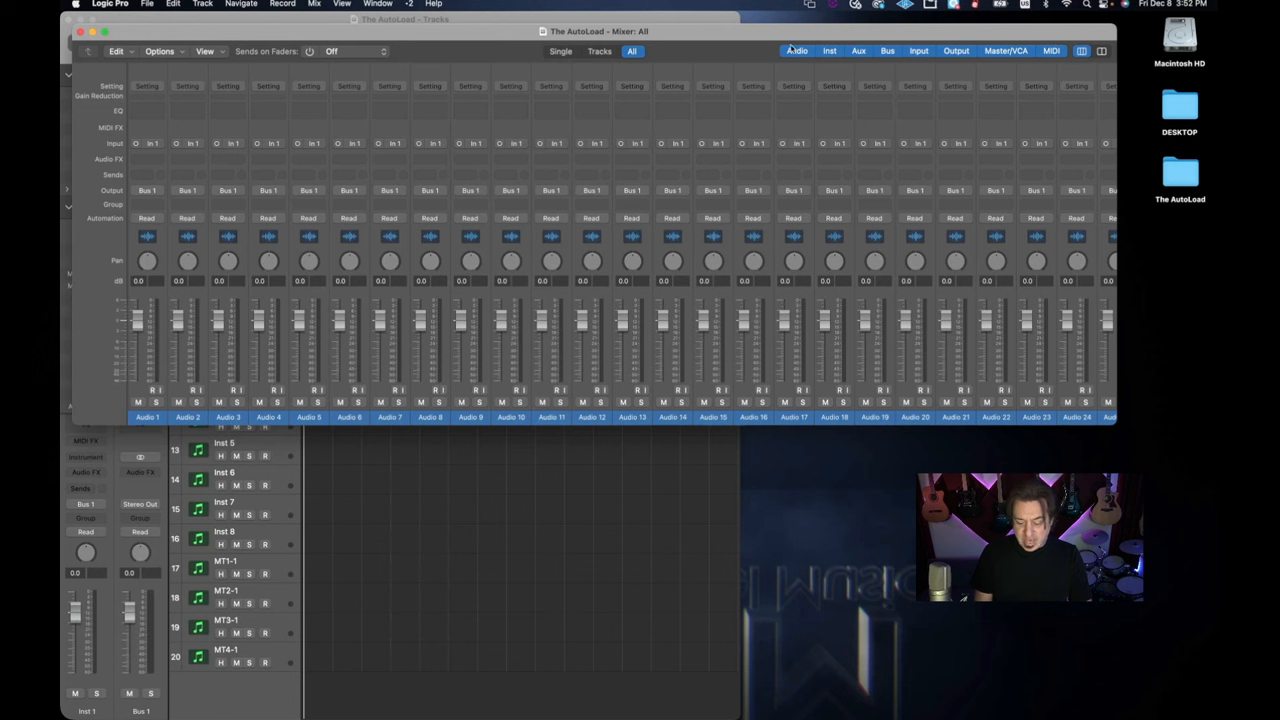
{"action": "mouse_move", "coordinate": [860, 184]}
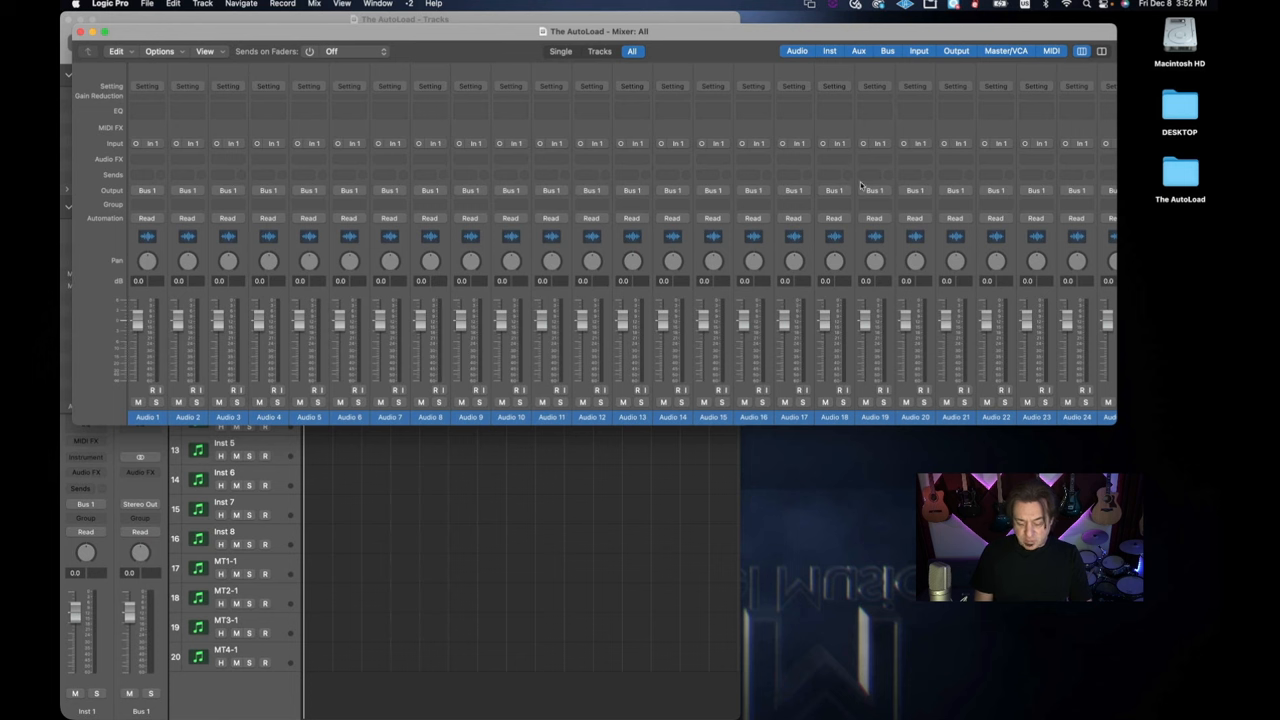
{"action": "mouse_move", "coordinate": [870, 190]}
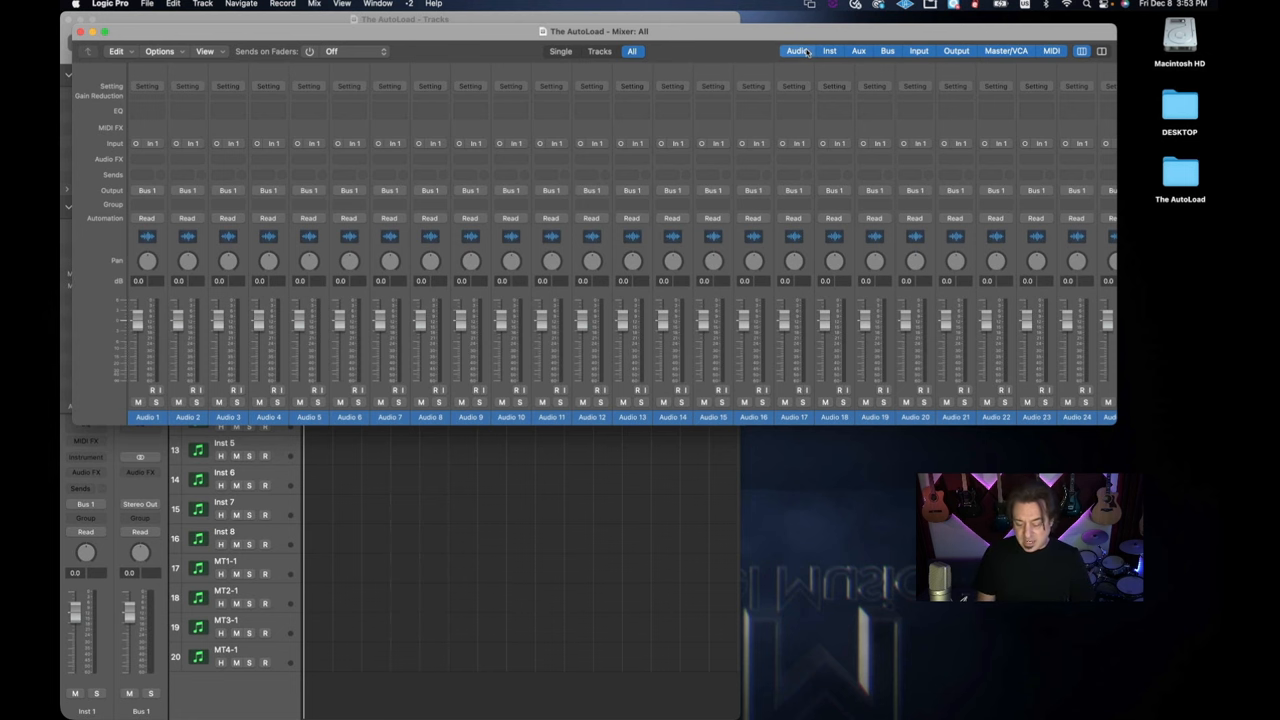
- Filter the mixer to bus channel strips only and switch to narrow strips
{"action": "left_click", "coordinate": [888, 52]}
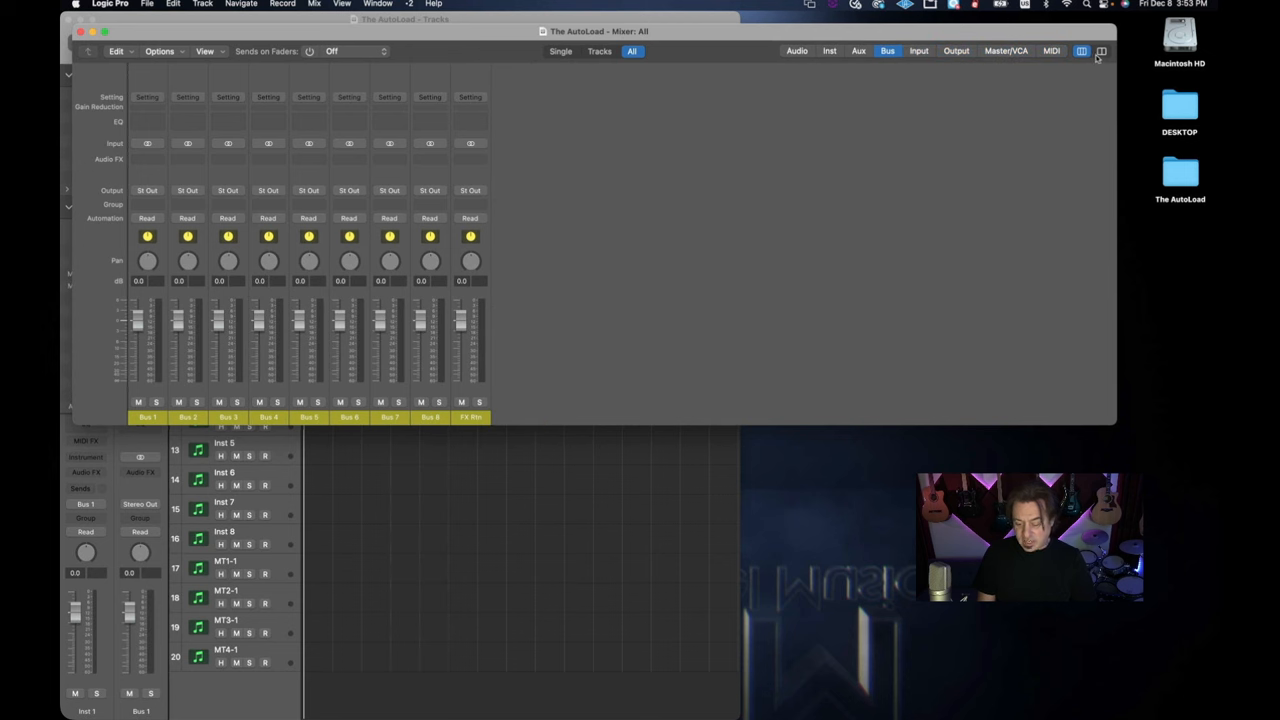
{"action": "left_click", "coordinate": [1080, 52]}
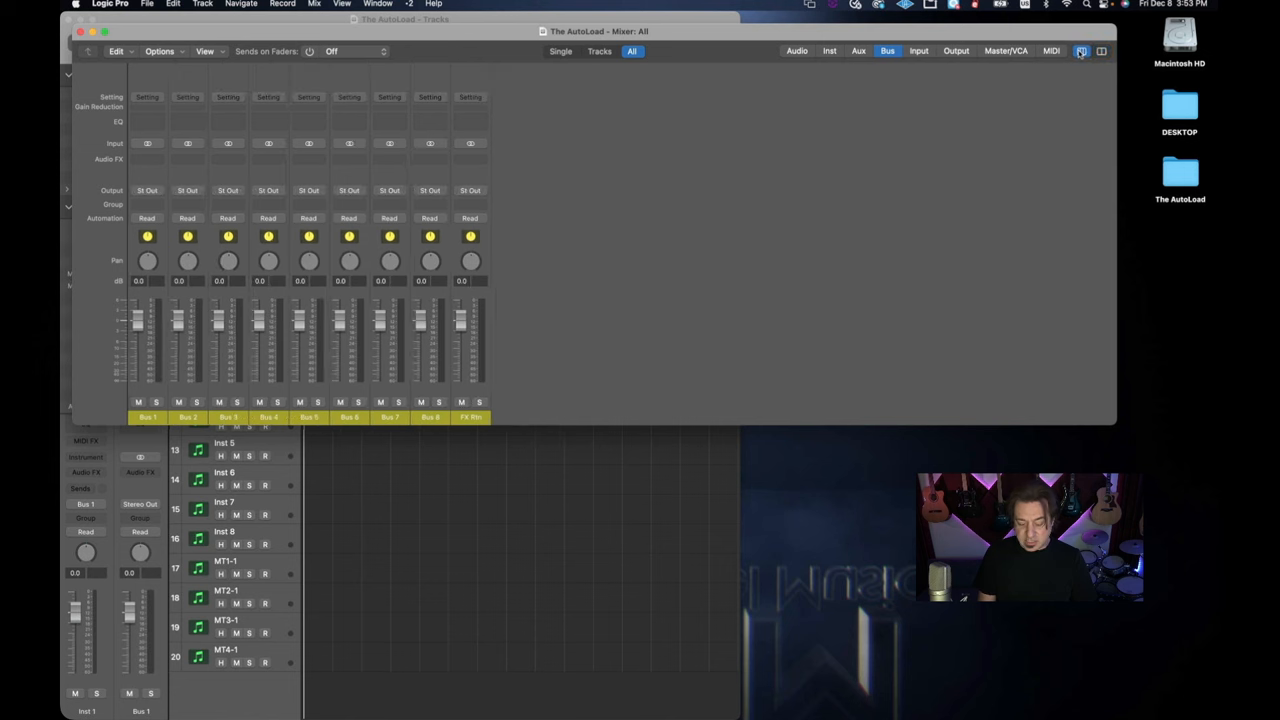
{"action": "left_click", "coordinate": [1080, 52]}
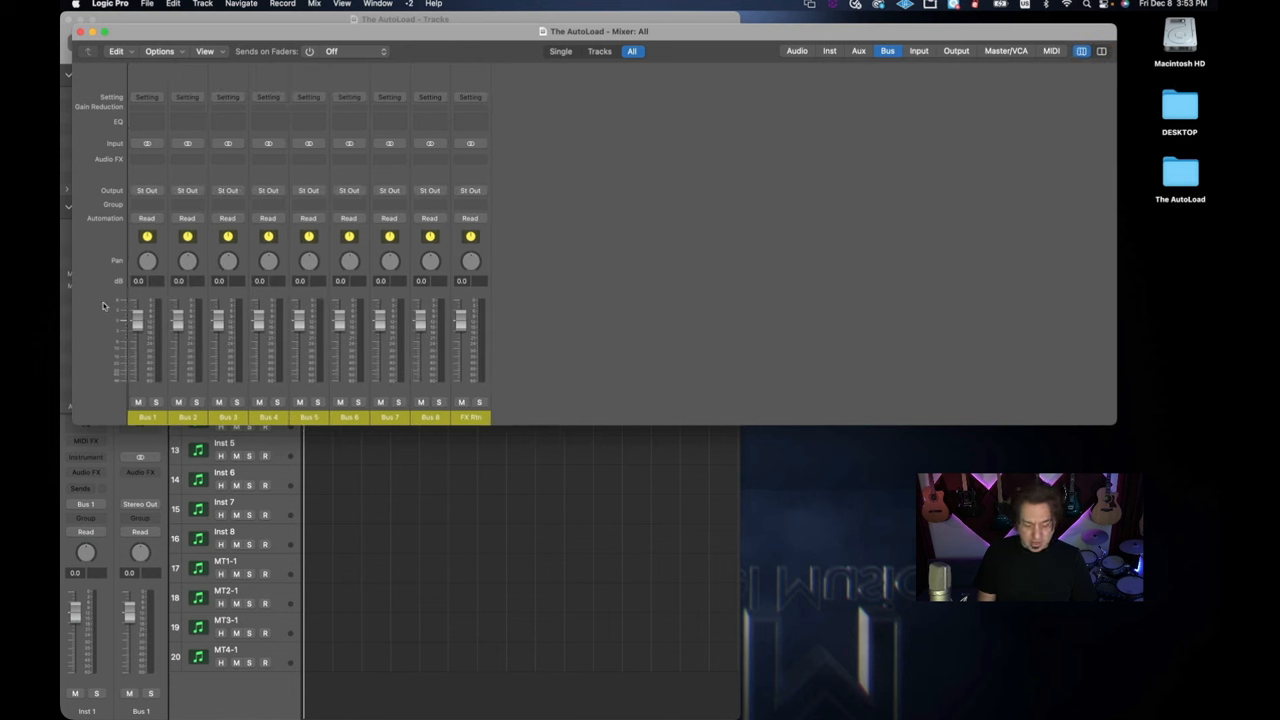
{"action": "mouse_move", "coordinate": [214, 132]}
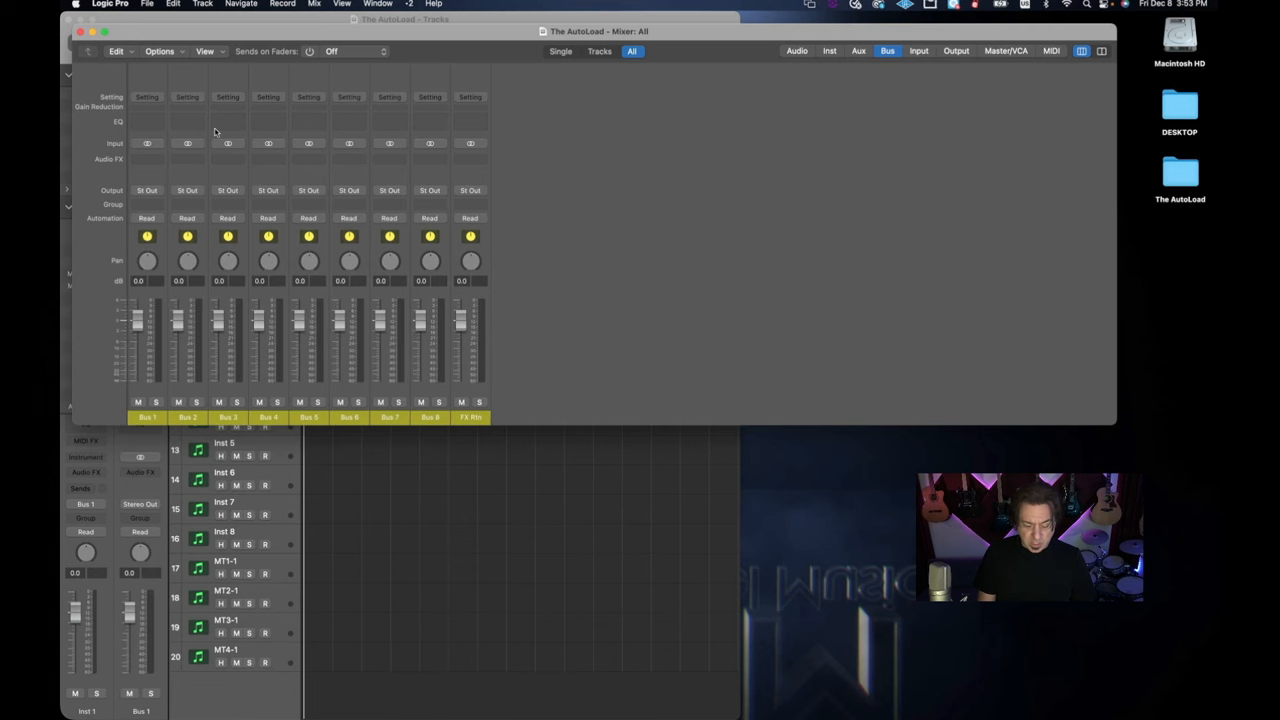
{"action": "left_click", "coordinate": [204, 52]}
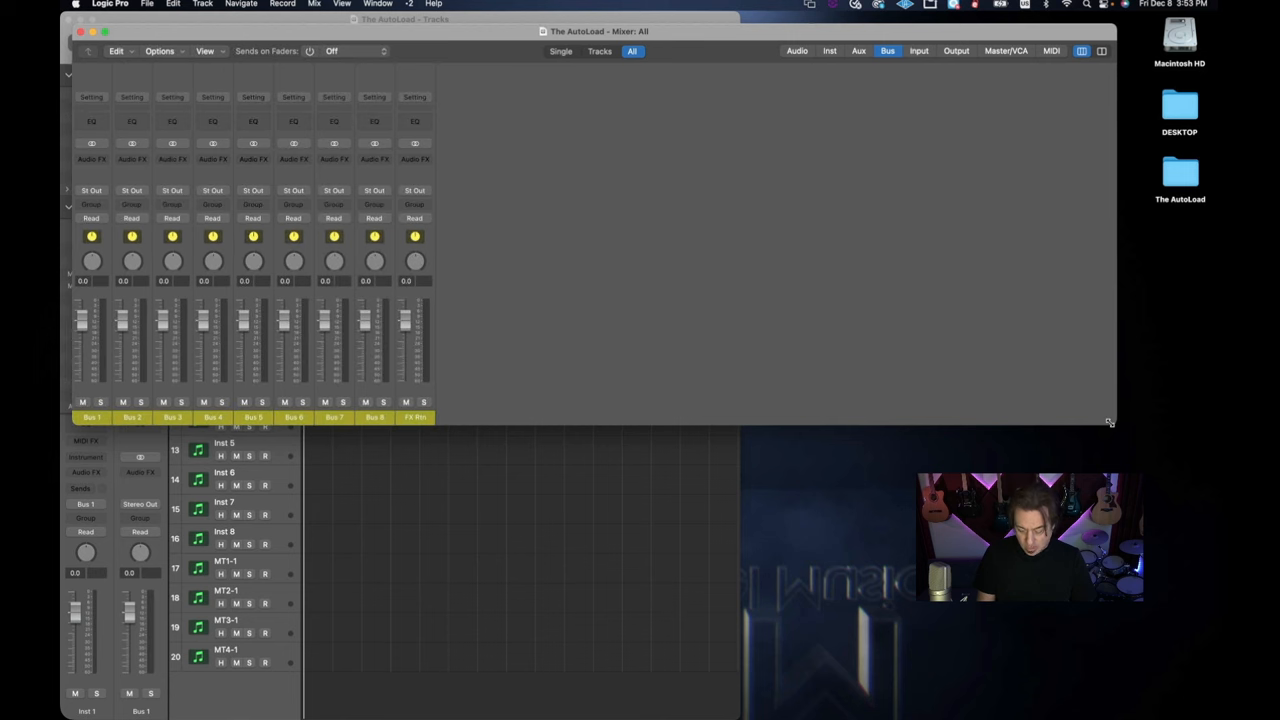
- Shrink the bus mixer window and settle it in the lower right corner
{"action": "left_click_drag", "start_coordinate": [1110, 420], "coordinate": [624, 430]}
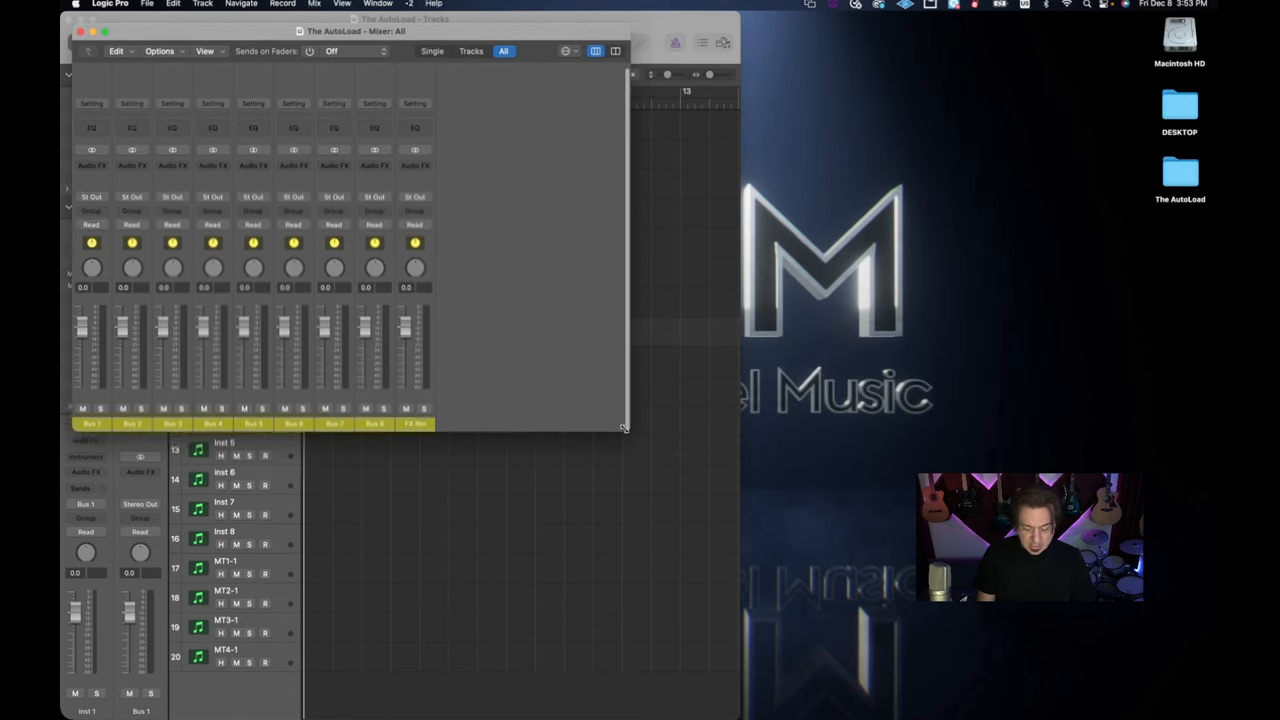
{"action": "left_click_drag", "start_coordinate": [624, 430], "coordinate": [536, 420]}
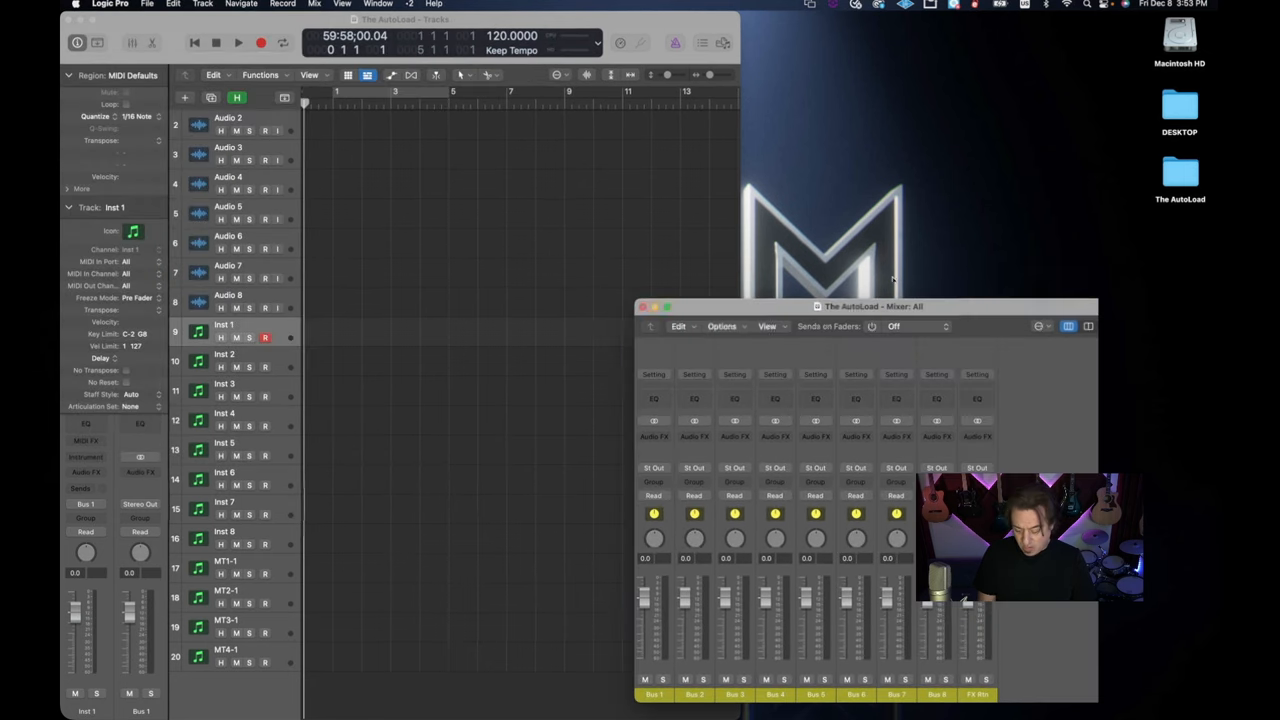
{"action": "left_click_drag", "start_coordinate": [870, 306], "coordinate": [1004, 308]}
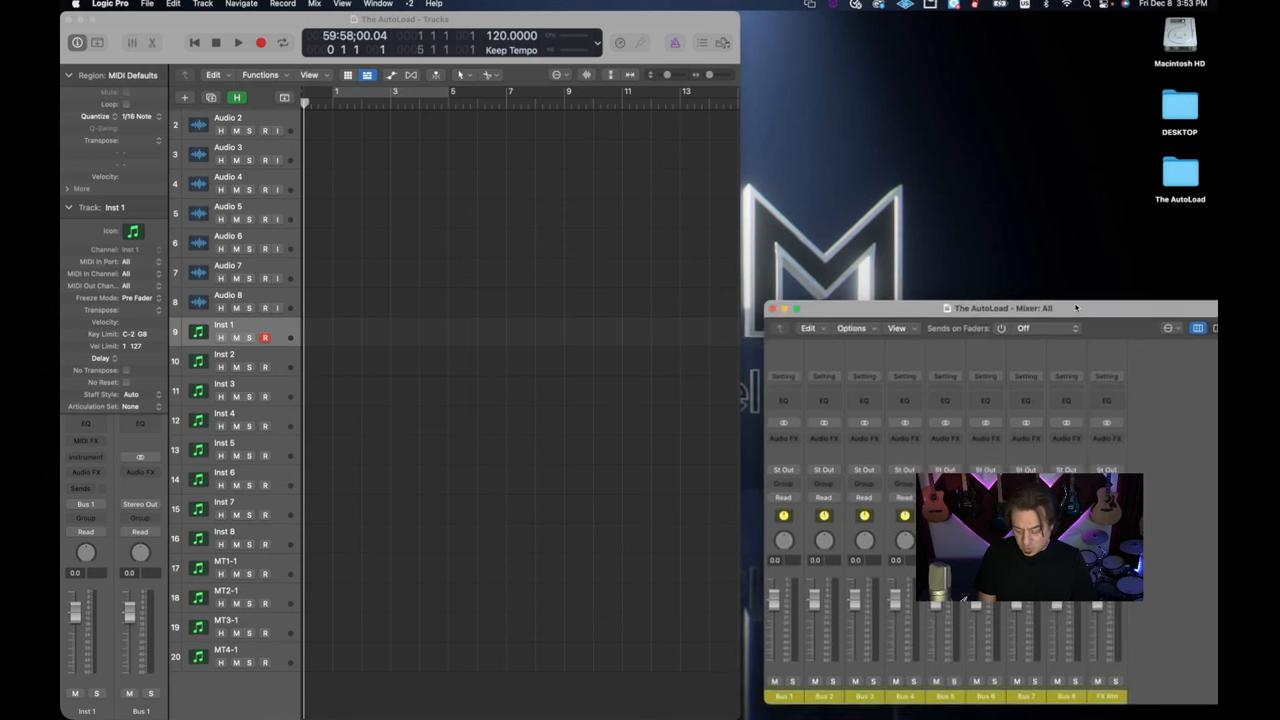
{"action": "left_click_drag", "start_coordinate": [1000, 308], "coordinate": [940, 180]}
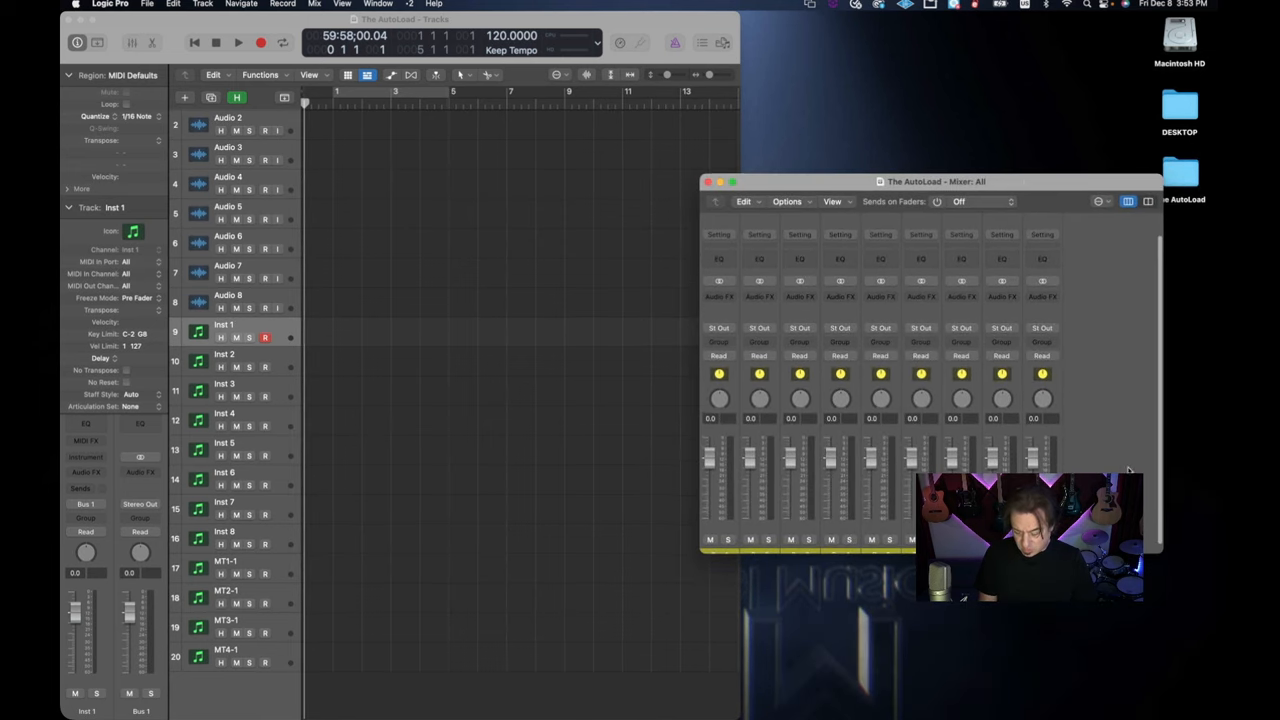
{"action": "left_click_drag", "start_coordinate": [936, 180], "coordinate": [980, 344]}
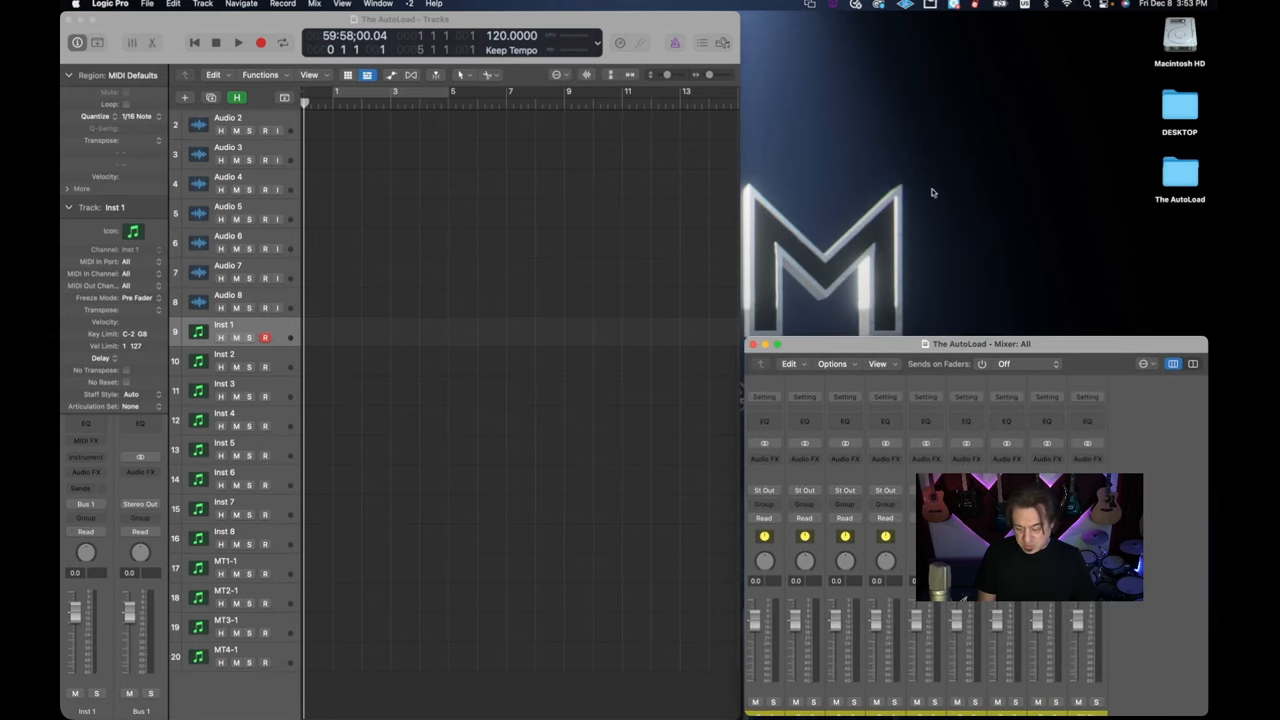
{"action": "mouse_move", "coordinate": [1164, 218]}
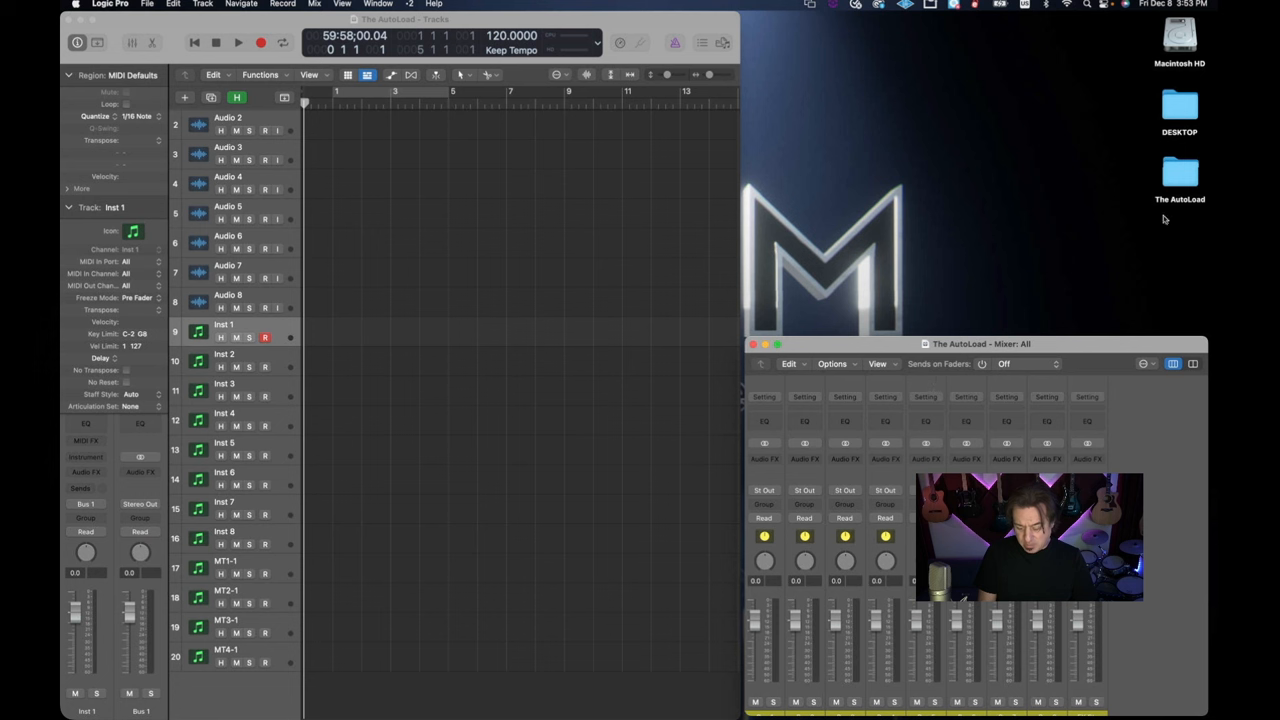
{"action": "mouse_move", "coordinate": [804, 410]}
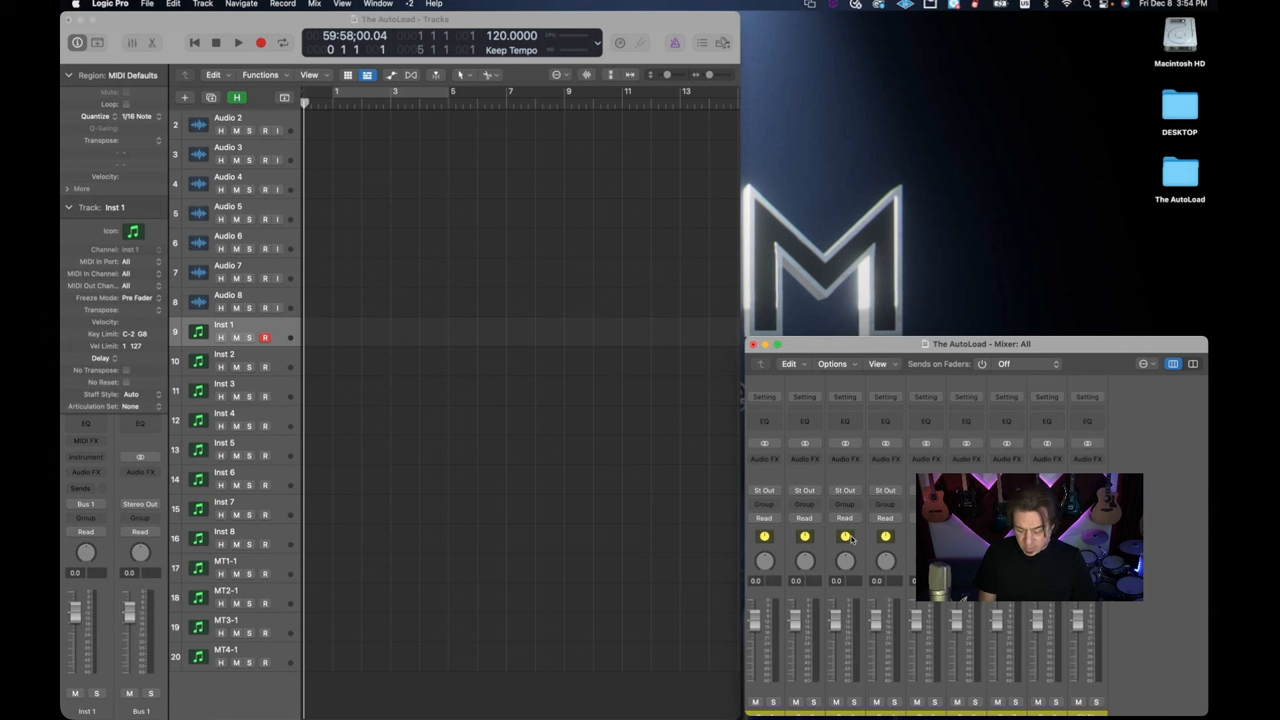
- Nudge the compact bus mixer so its labeled strips fit at the bottom right
{"action": "left_click", "coordinate": [880, 364]}
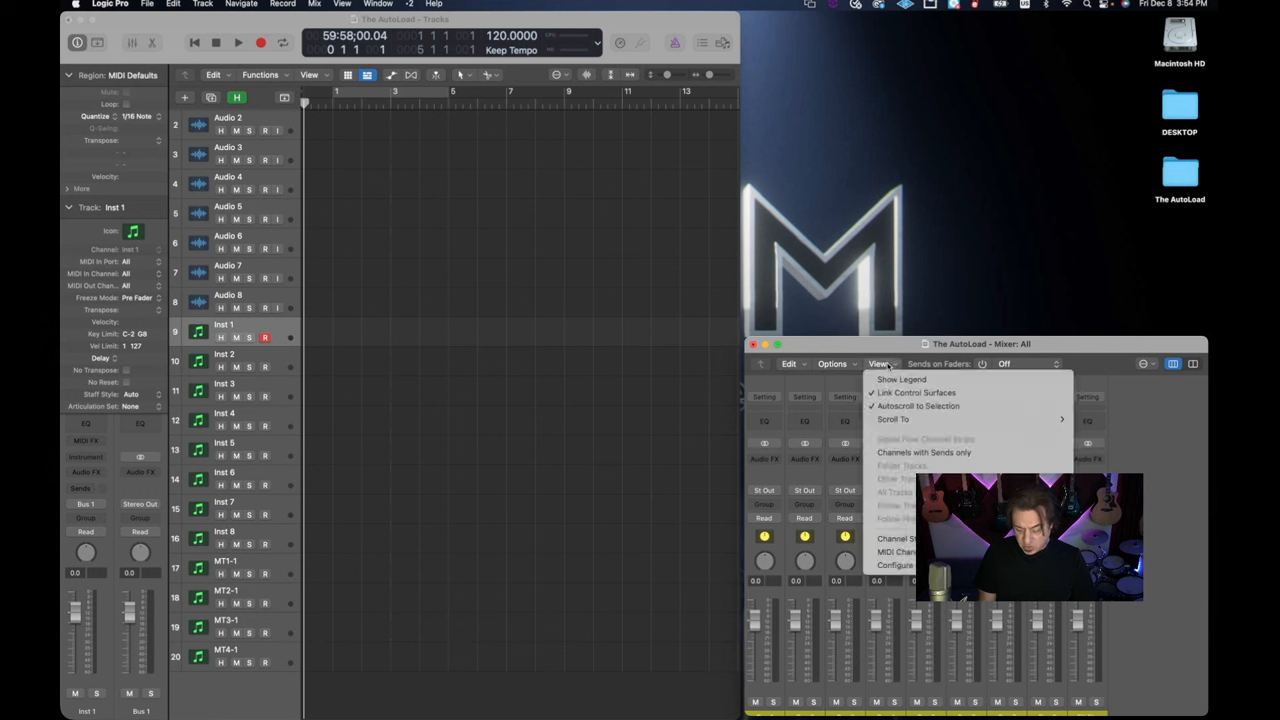
{"action": "mouse_move", "coordinate": [896, 538]}
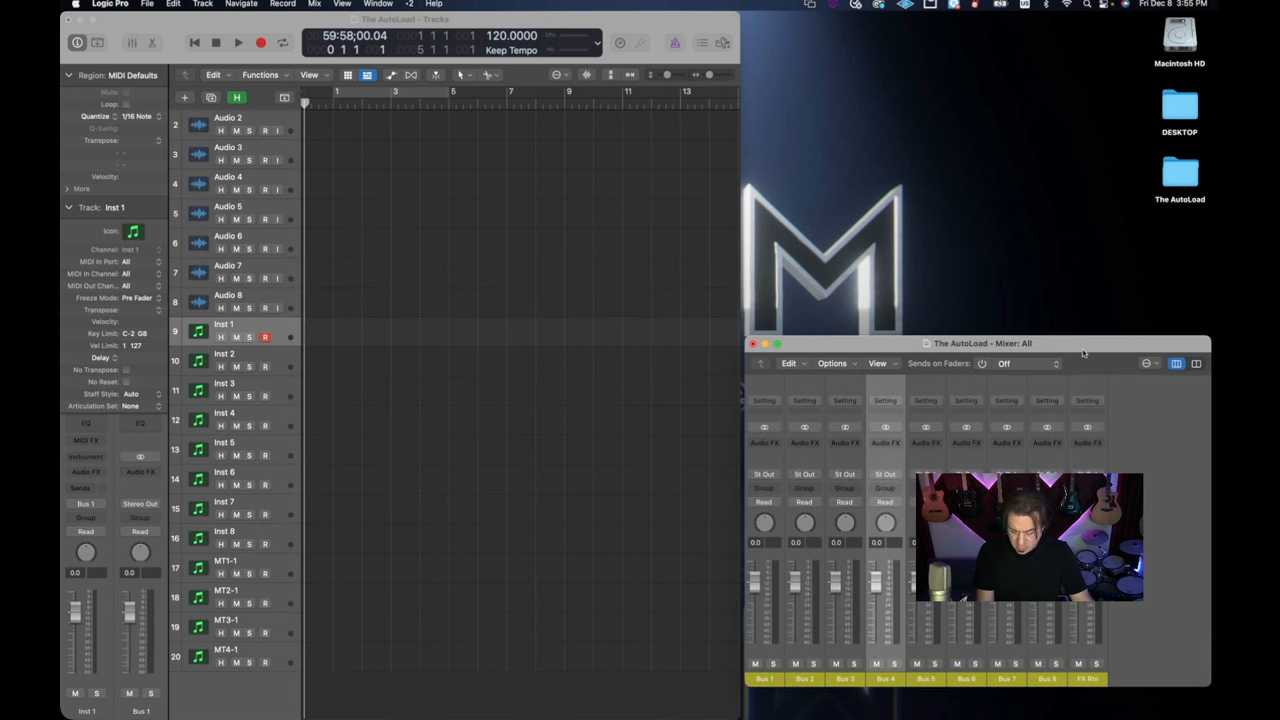
{"action": "left_click_drag", "start_coordinate": [984, 344], "coordinate": [984, 356]}
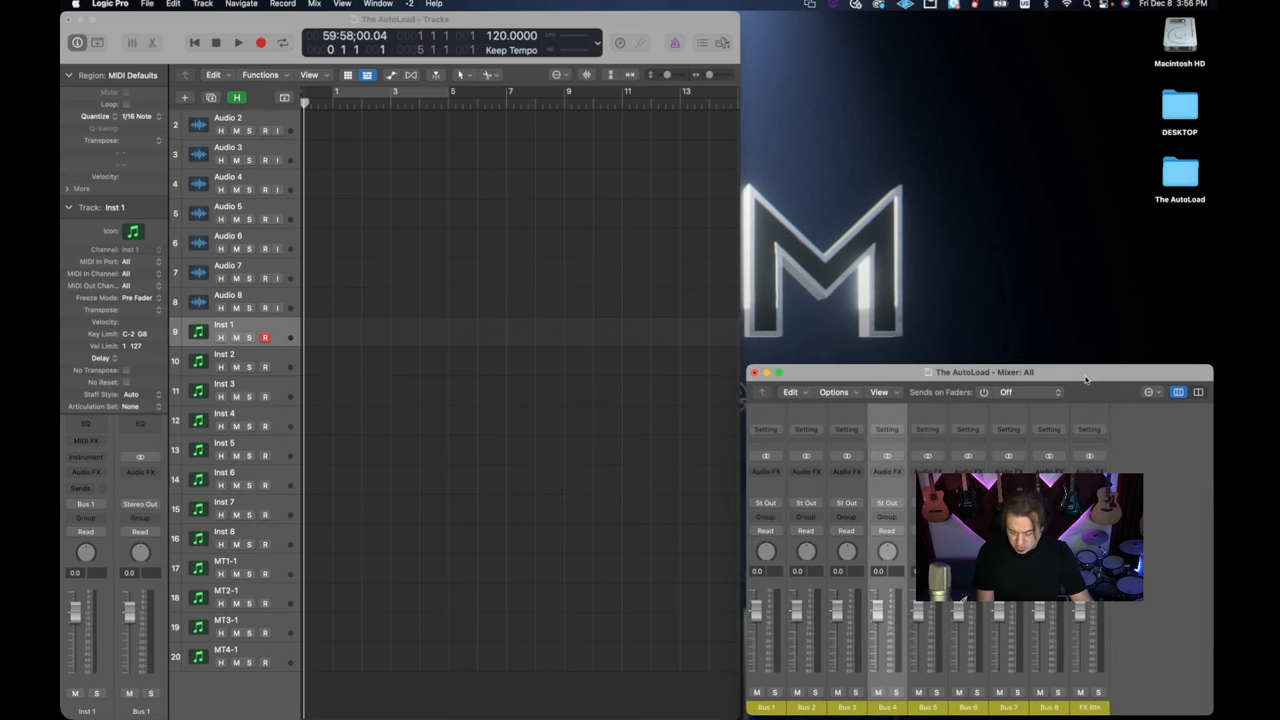
- Unlock the Mix screenset from the screenset menu
{"action": "left_click", "coordinate": [408, 4]}
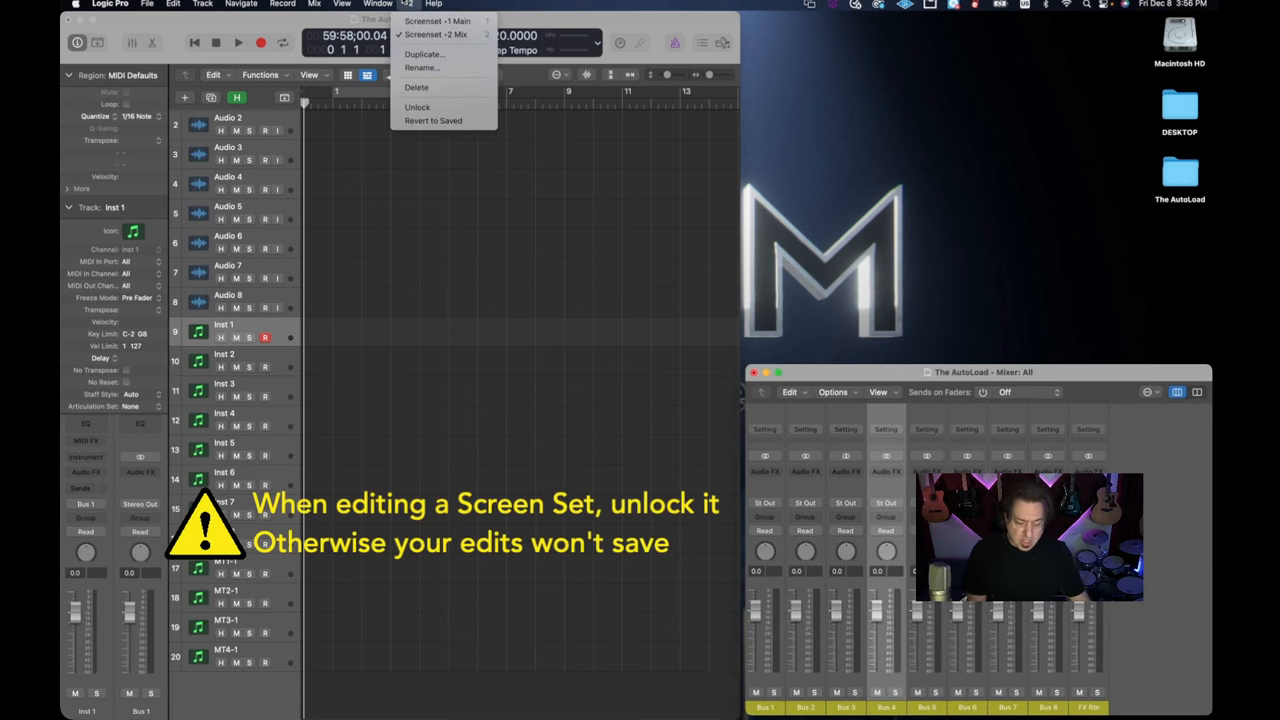
{"action": "mouse_move", "coordinate": [418, 108]}
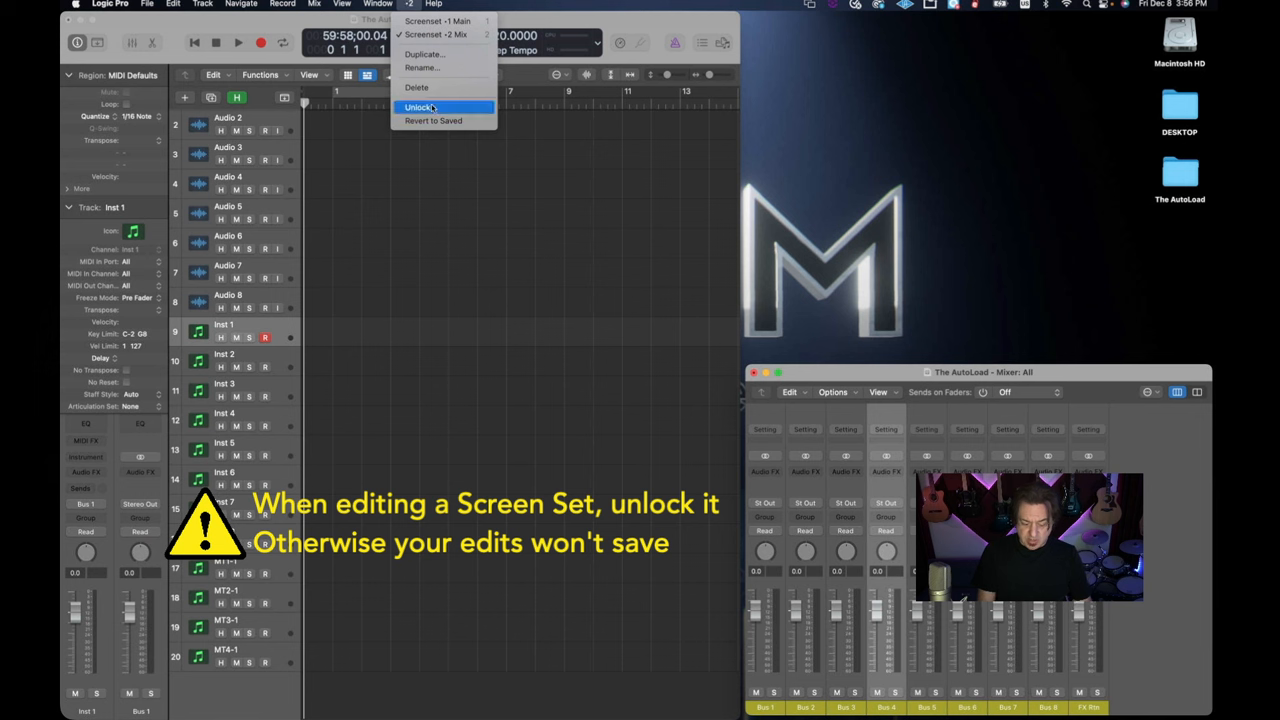
{"action": "left_click", "coordinate": [420, 108]}
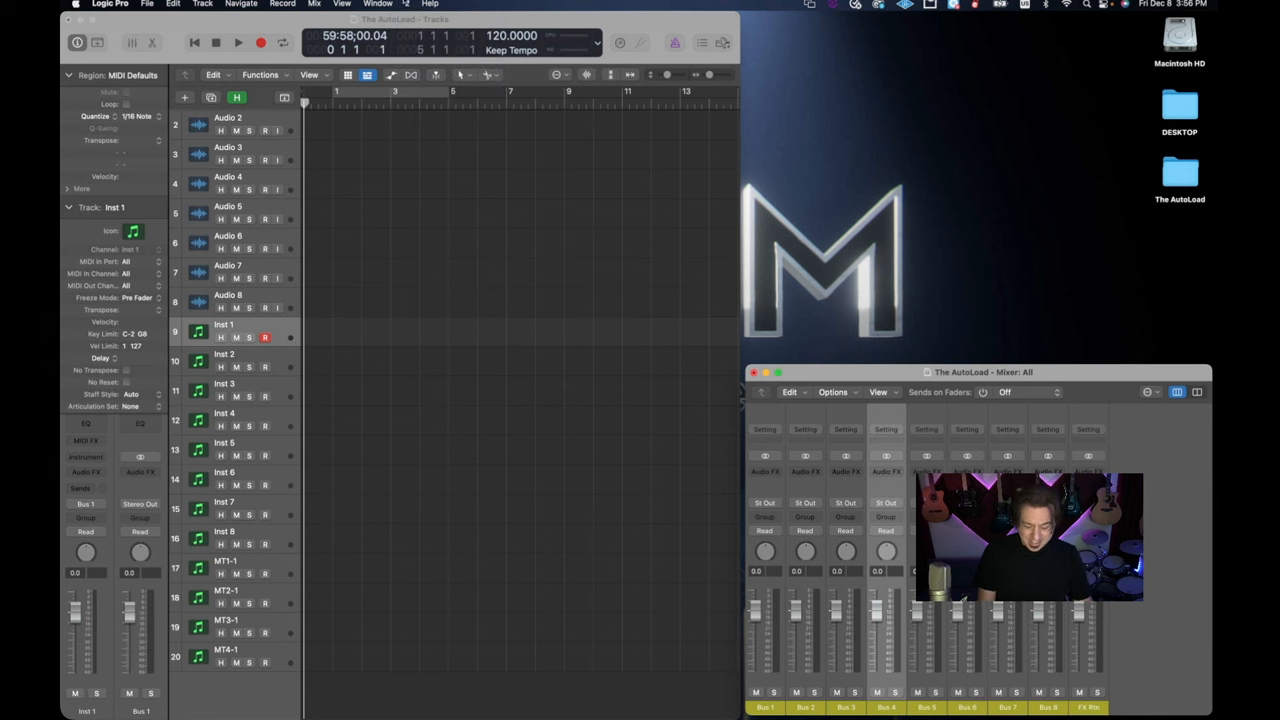
- Open a second mixer filtered to aux, Stereo Out and Master strips above the bus mixer
{"action": "left_click", "coordinate": [378, 4]}
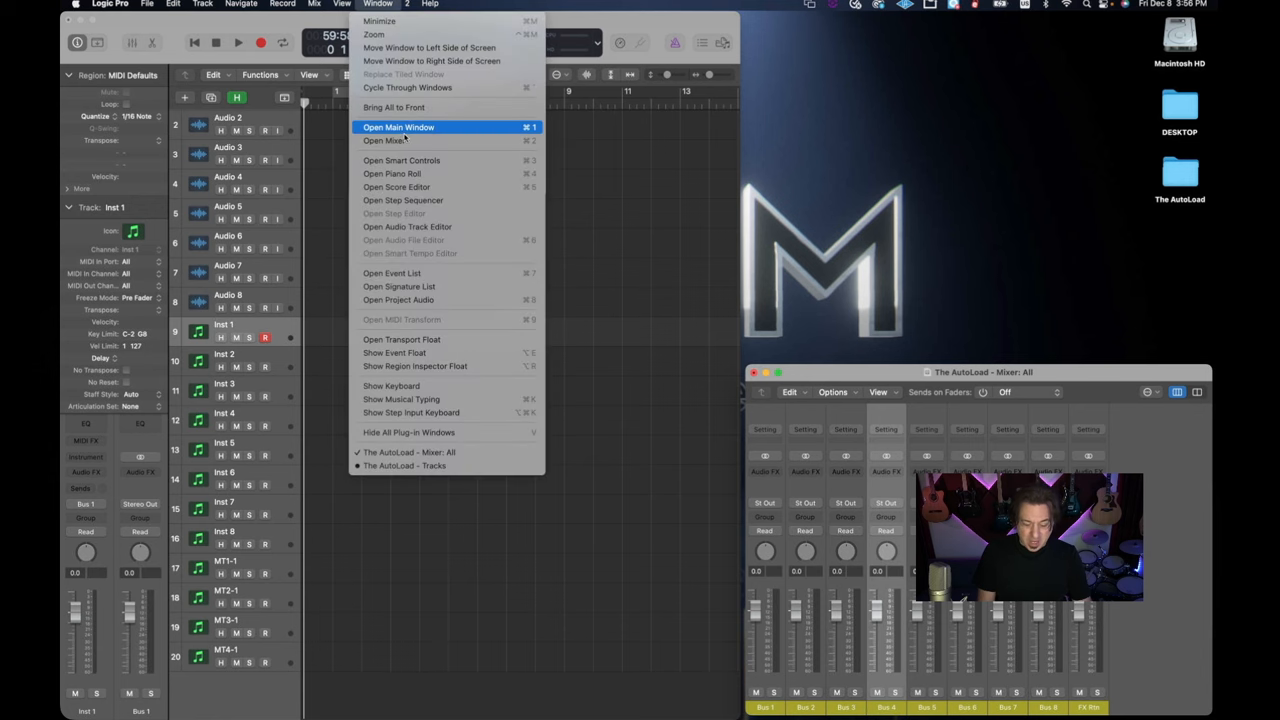
{"action": "left_click", "coordinate": [384, 140]}
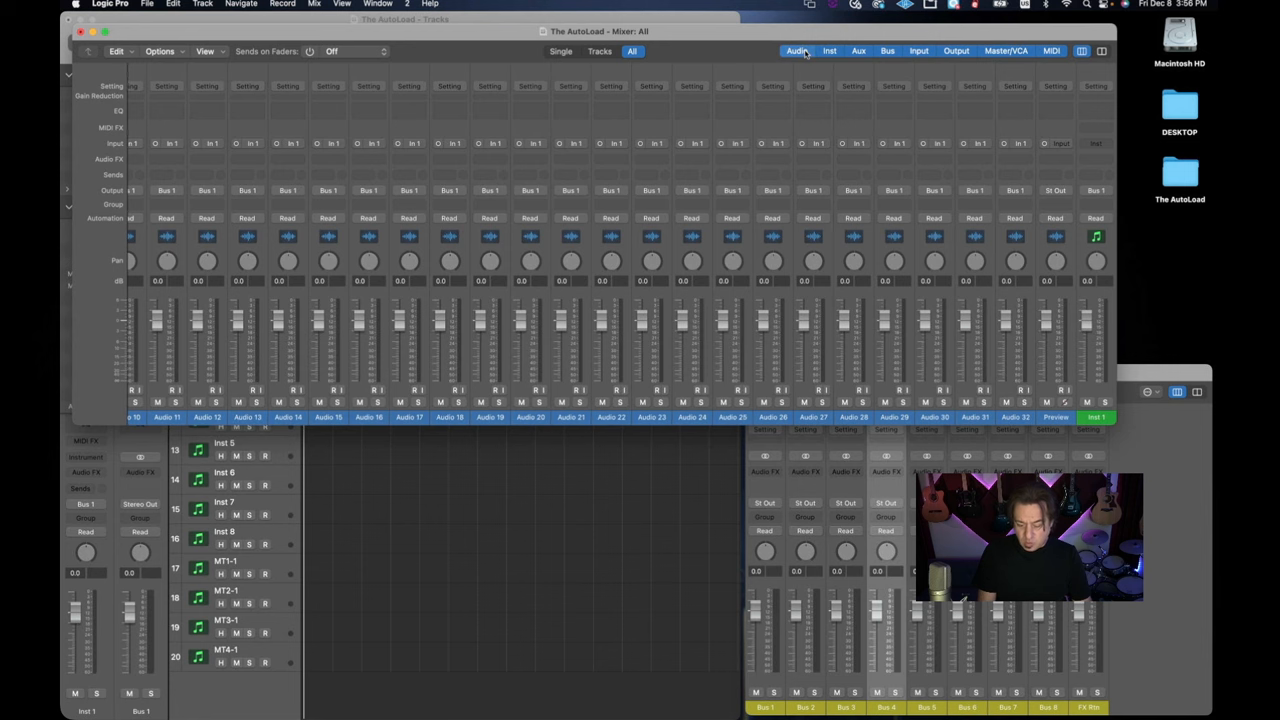
{"action": "left_click", "coordinate": [858, 52]}
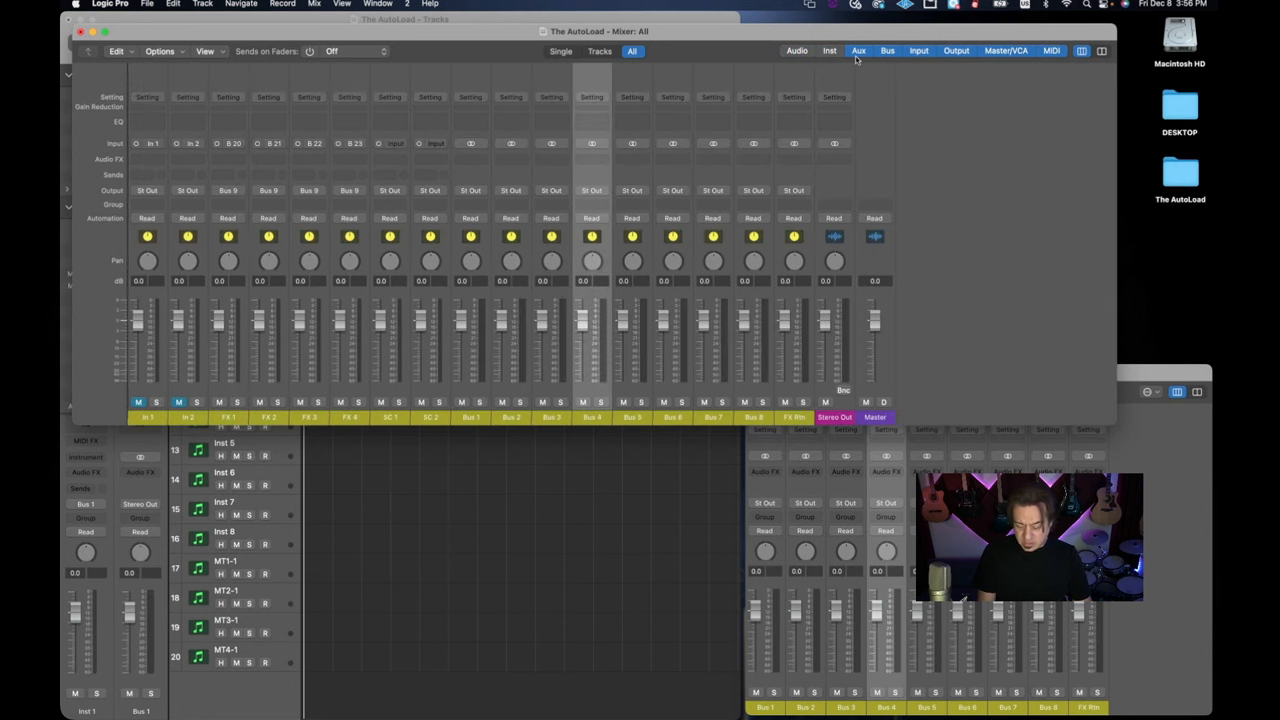
{"action": "left_click", "coordinate": [888, 52]}
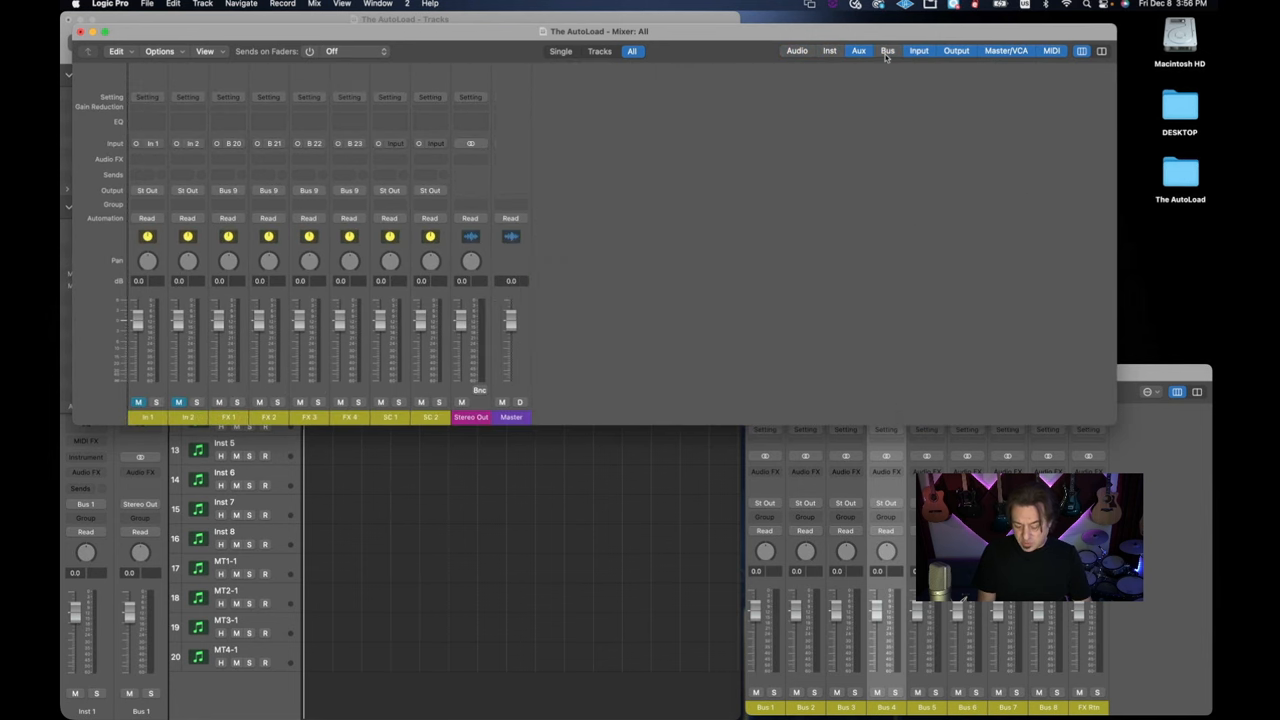
{"action": "left_click", "coordinate": [956, 52]}
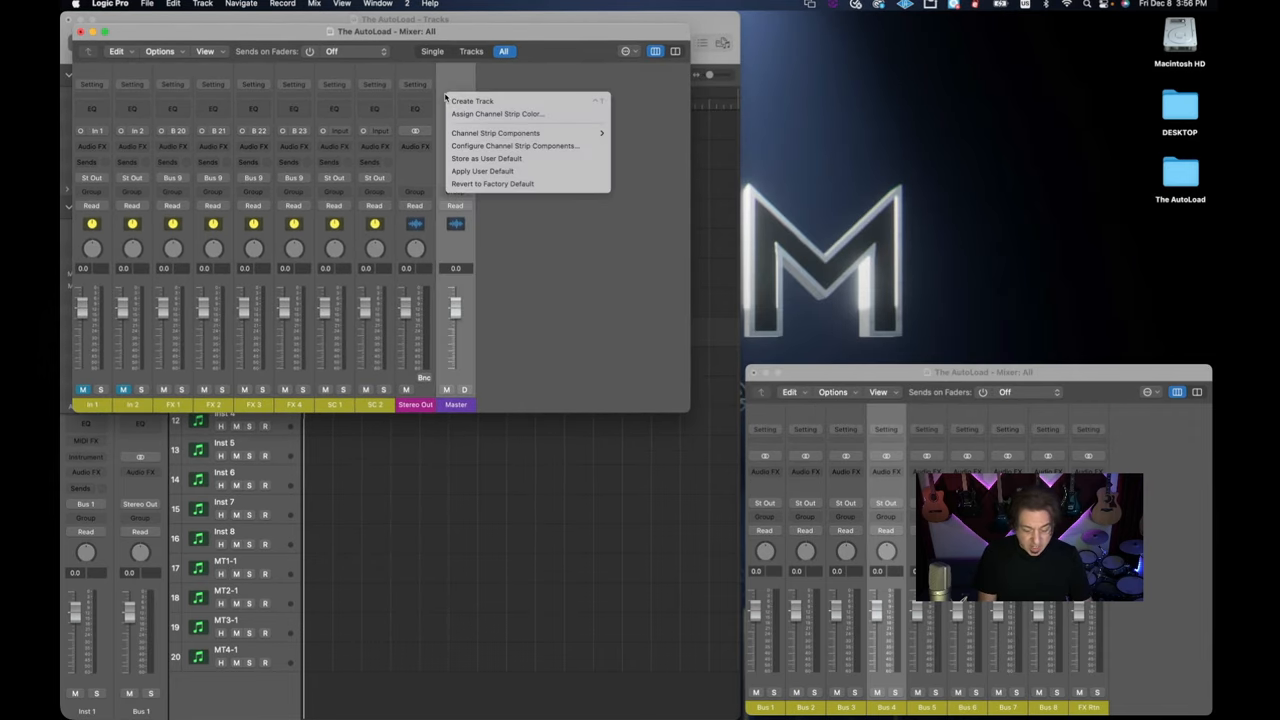
{"action": "left_click", "coordinate": [508, 136]}
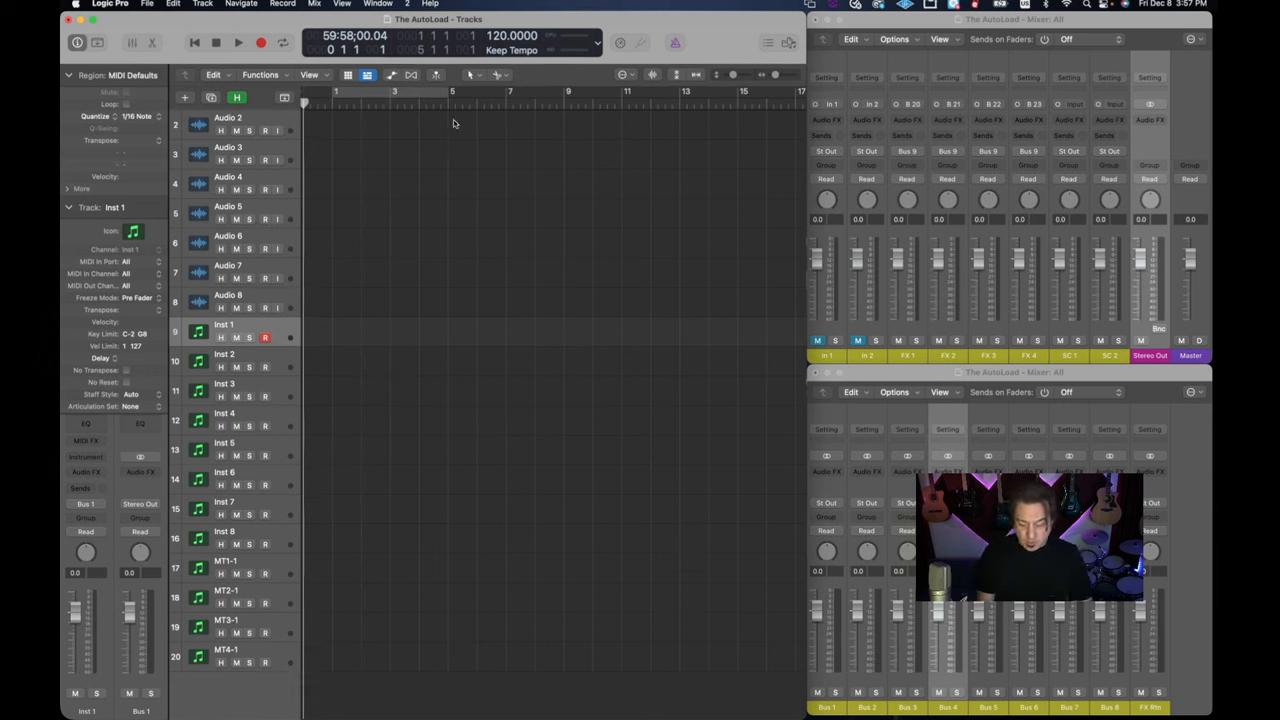
{"action": "mouse_move", "coordinate": [518, 112]}
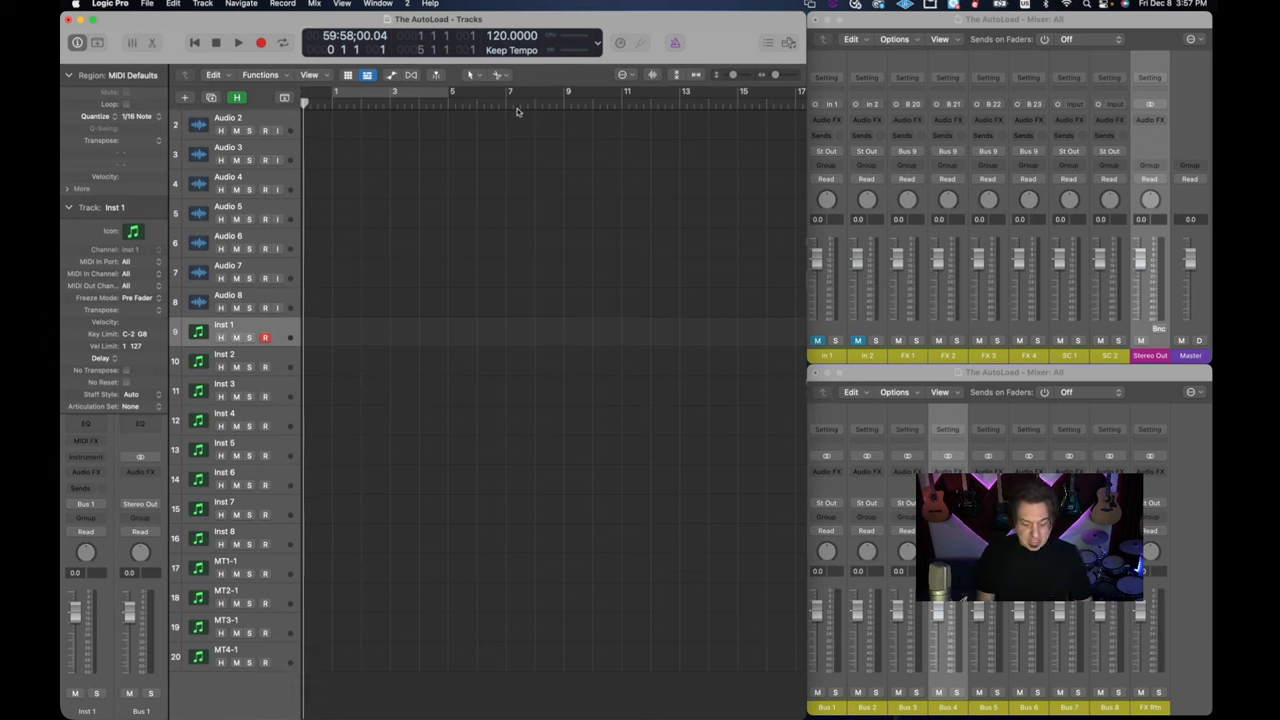
- Lock the Mix screenset with its two-mixer layout
{"action": "left_click", "coordinate": [406, 4]}
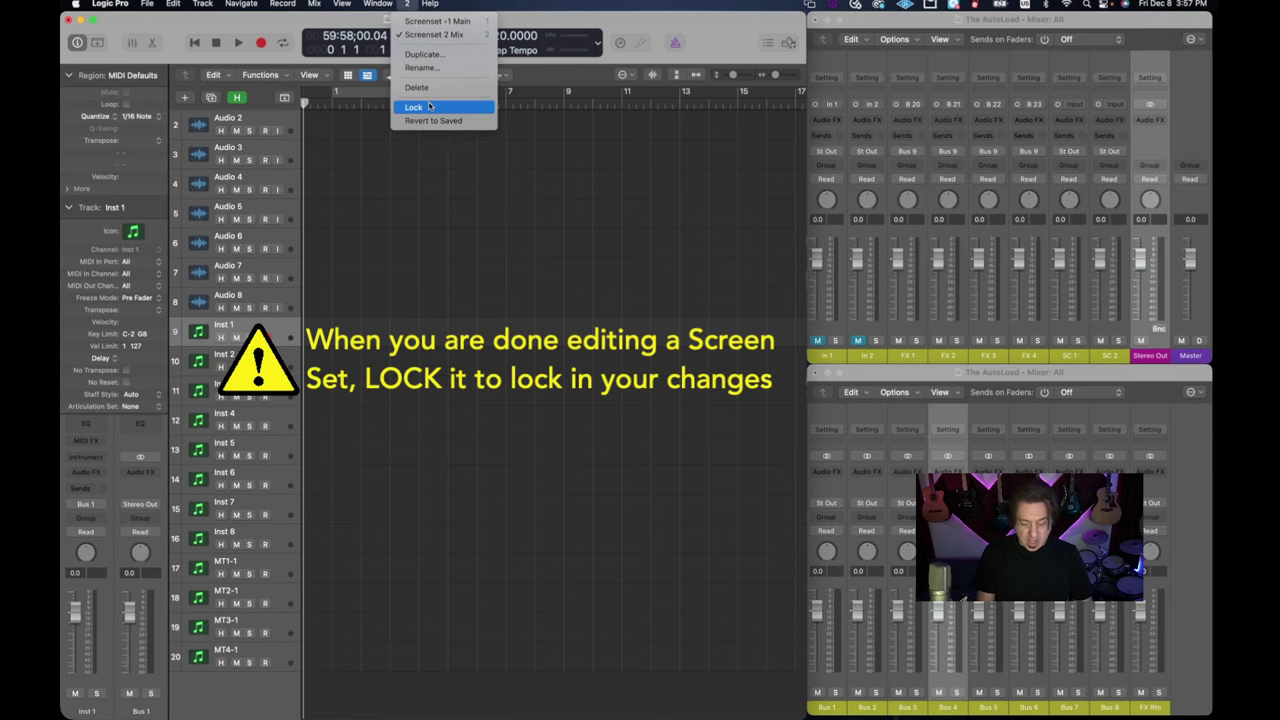
{"action": "left_click", "coordinate": [412, 108]}
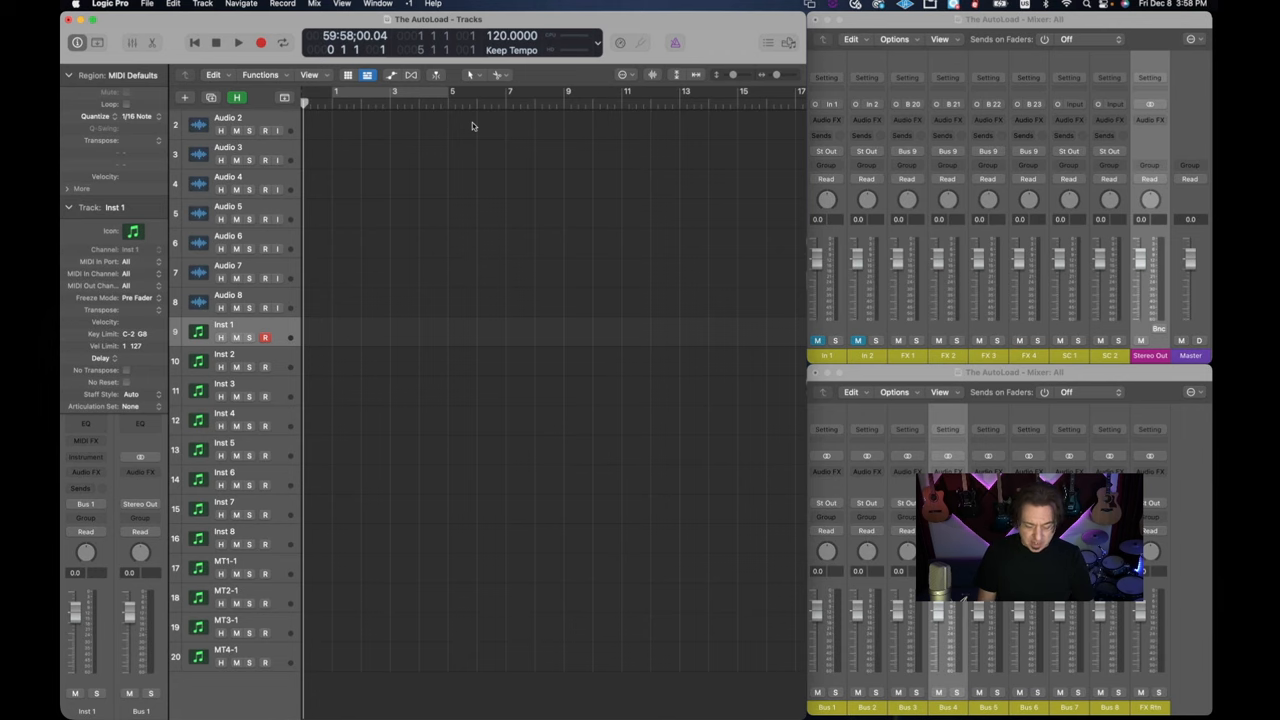
- Duplicate the Main screenset as screenset 3, keeping the name 'Copy of Main'
{"action": "left_click", "coordinate": [410, 4]}
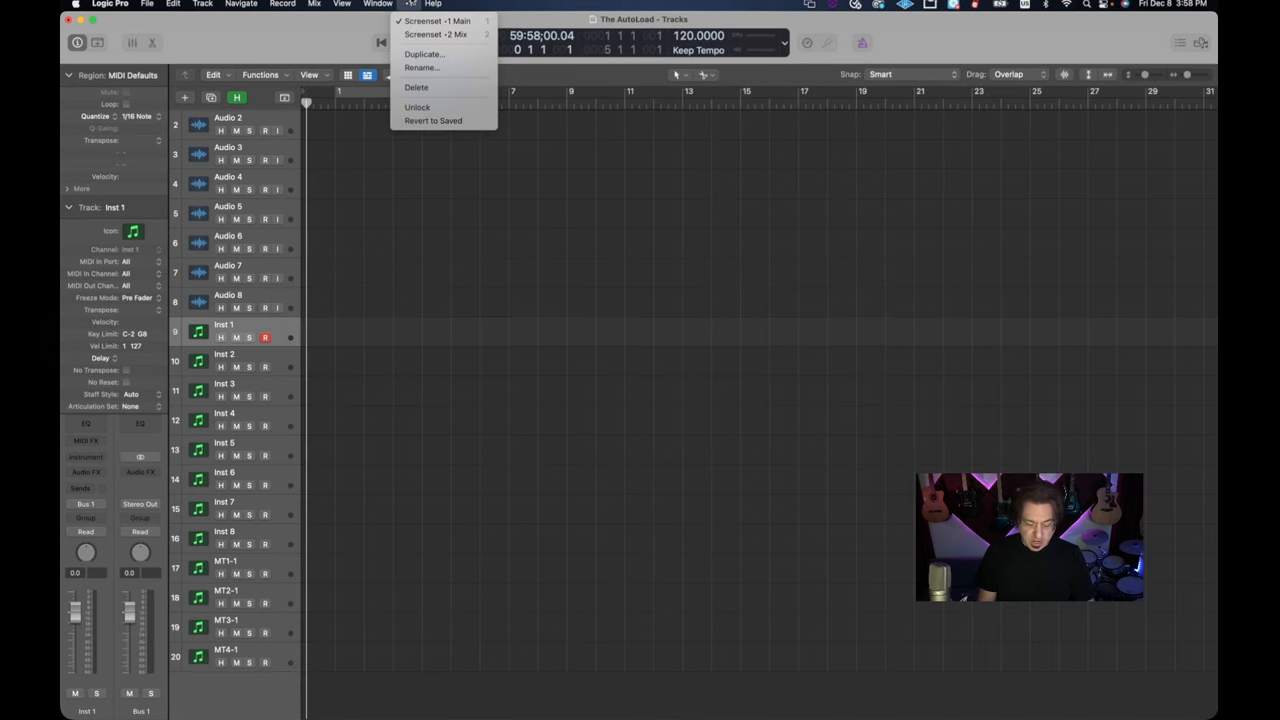
{"action": "left_click", "coordinate": [424, 54]}
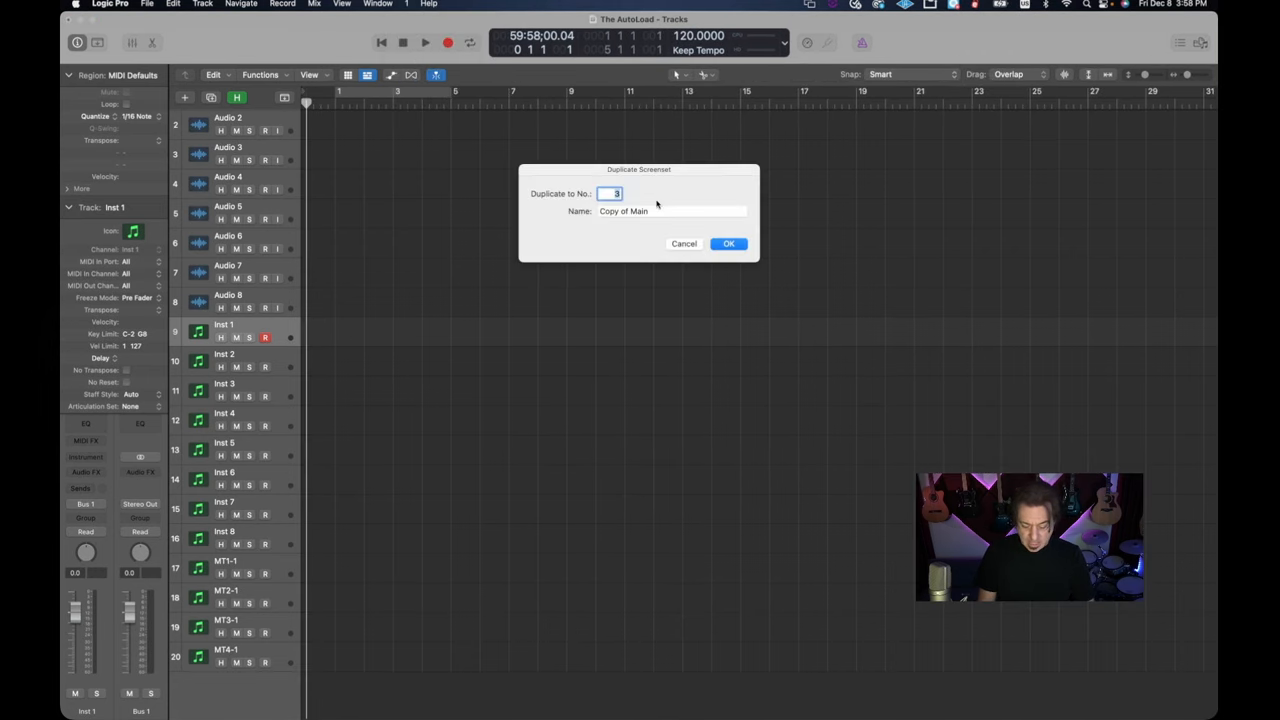
{"action": "left_click", "coordinate": [670, 210]}
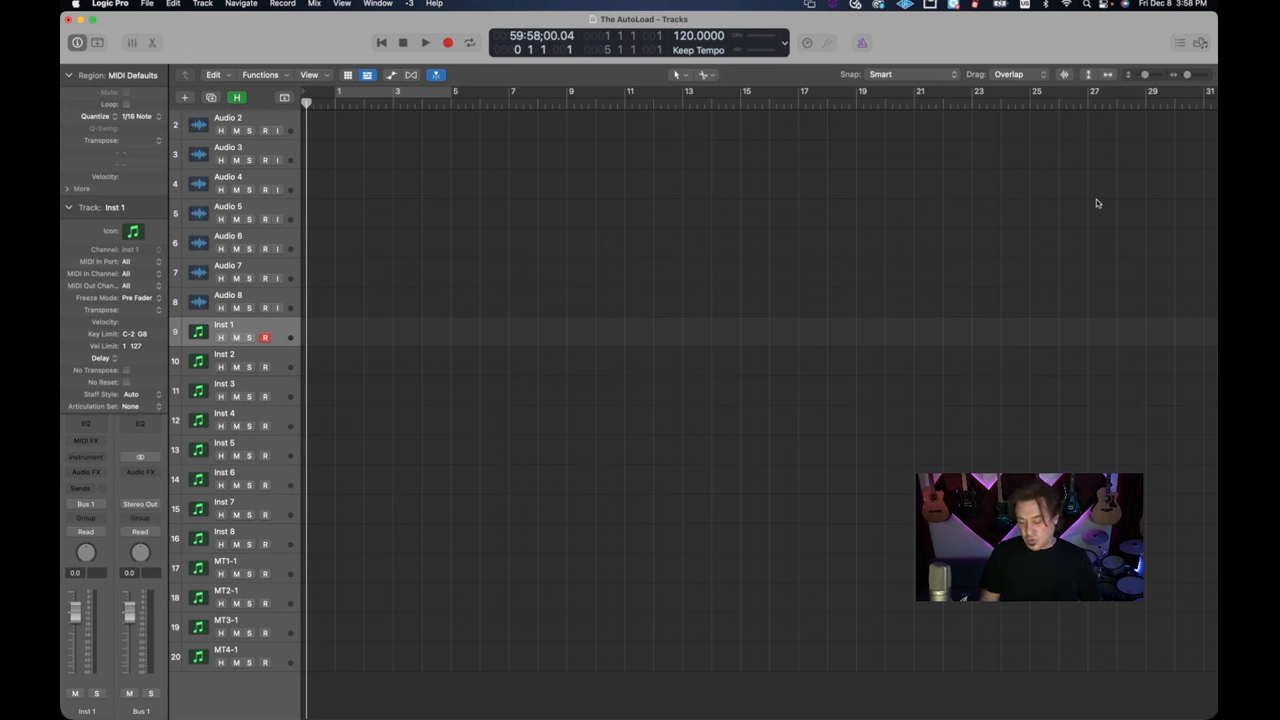
{"action": "mouse_move", "coordinate": [1196, 168]}
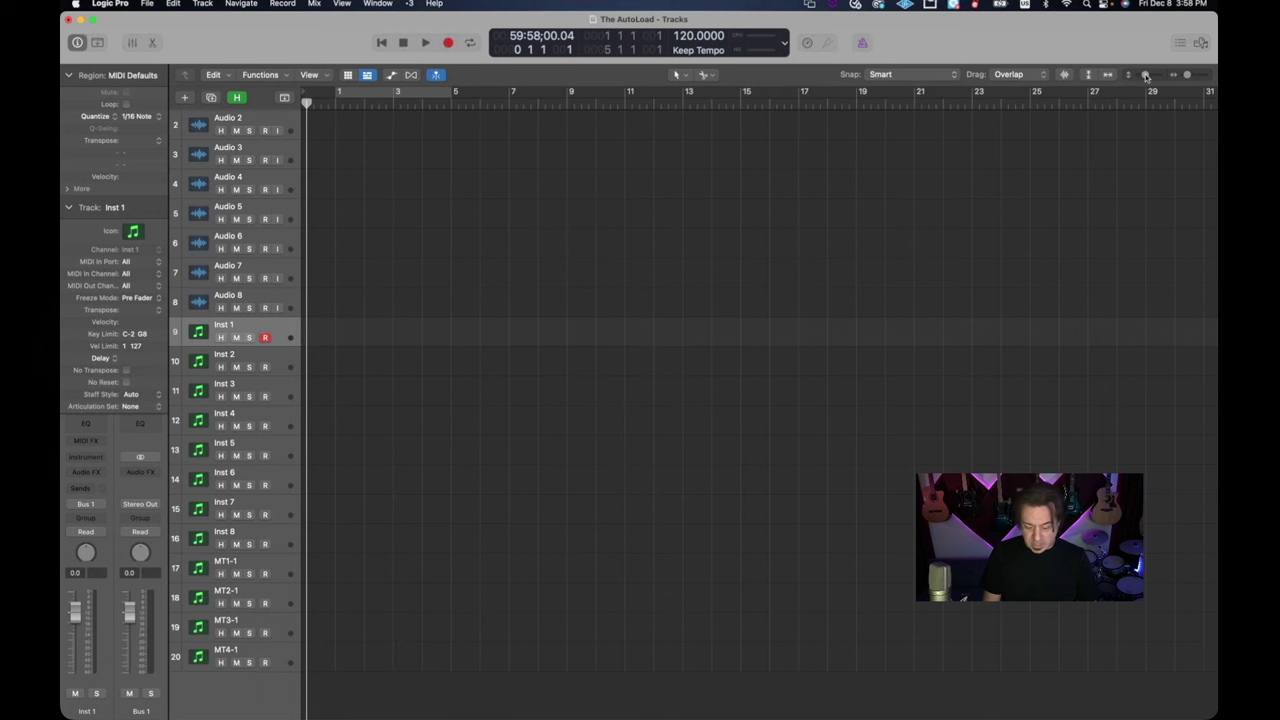
- Enlarge the track heights in screenset 3 via vertical zoom before returning to screenset 1
{"action": "scroll", "scroll_direction": "down", "scroll_amount": 3}
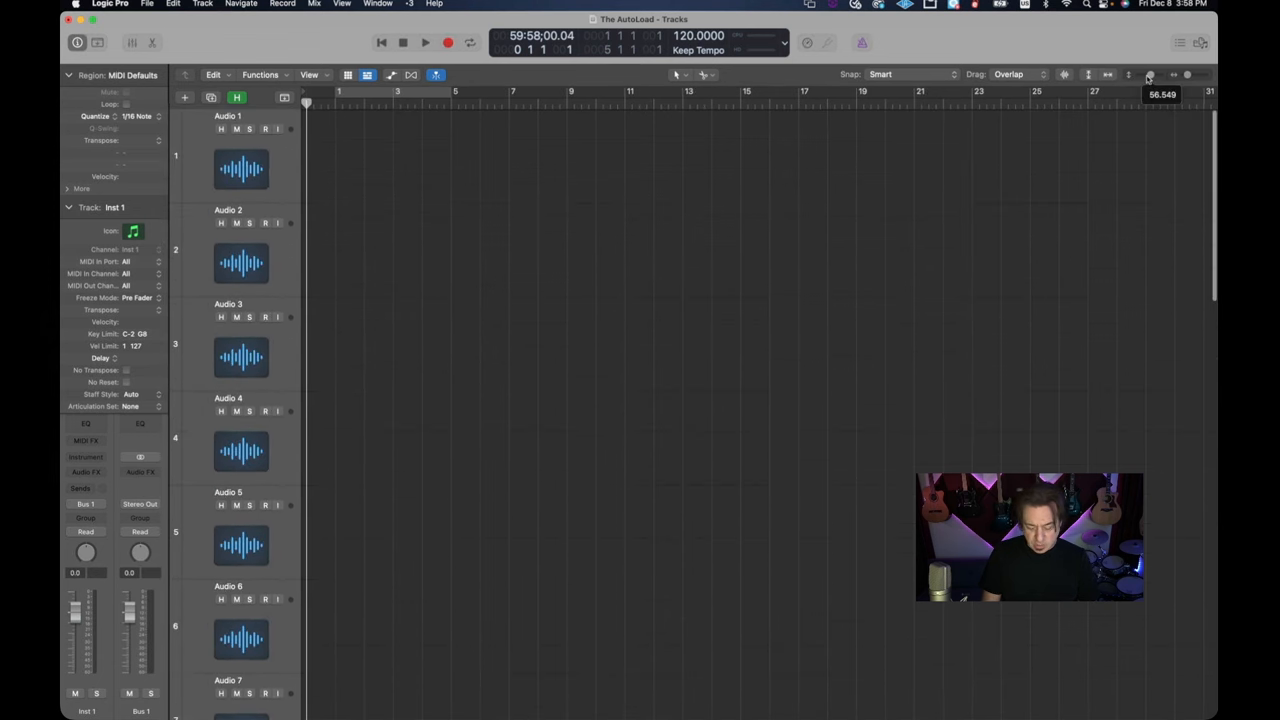
{"action": "scroll", "scroll_direction": "down", "scroll_amount": 3}
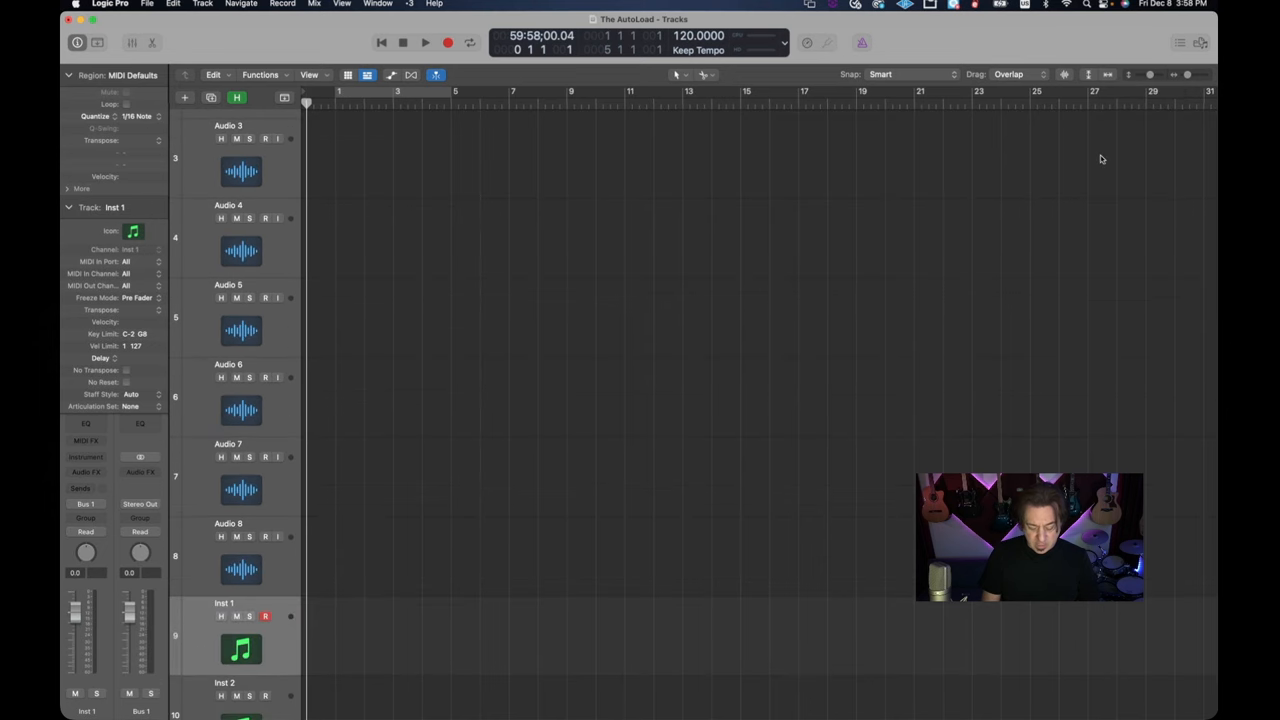
{"action": "scroll", "scroll_direction": "up", "scroll_amount": 3}
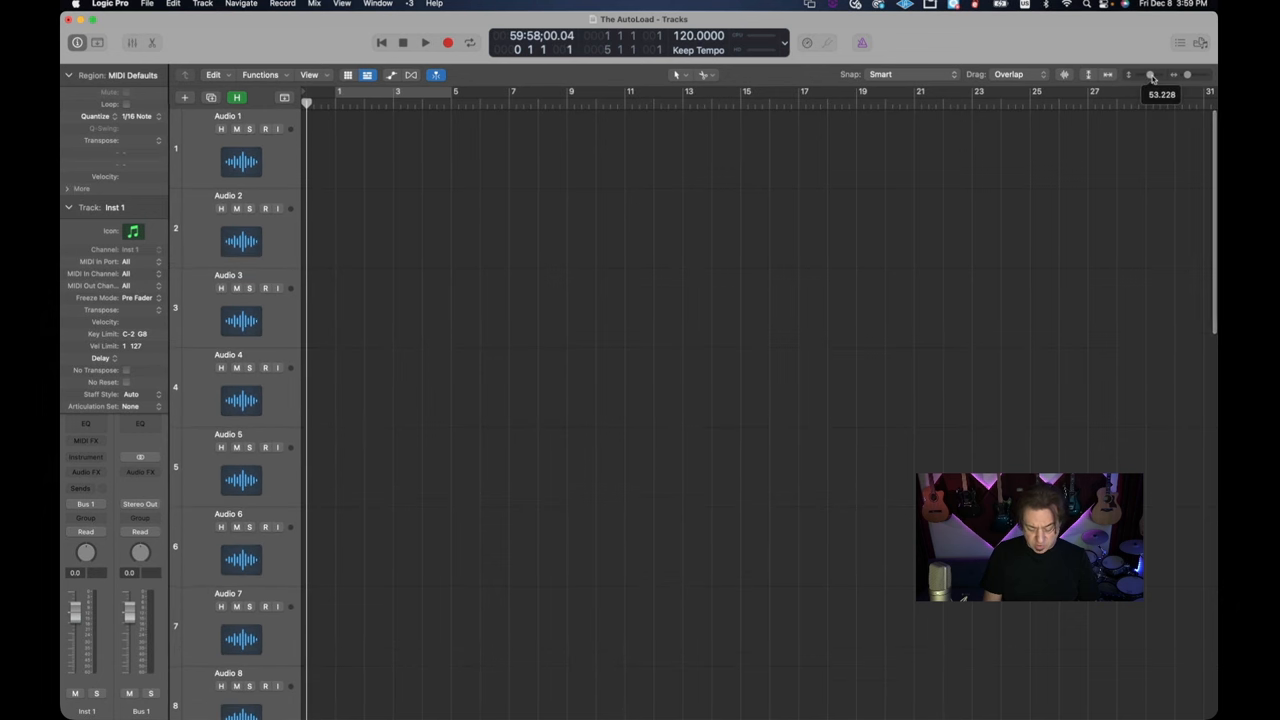
{"action": "mouse_move", "coordinate": [980, 324]}
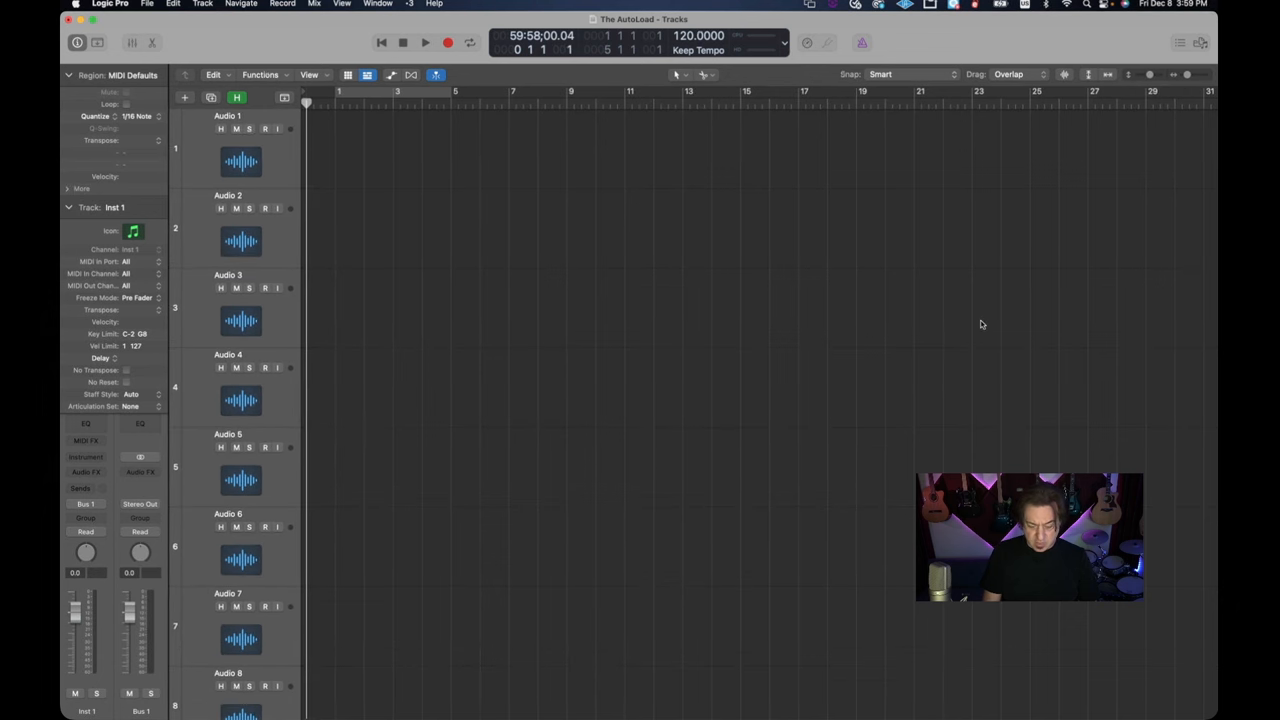
{"action": "mouse_move", "coordinate": [510, 168]}
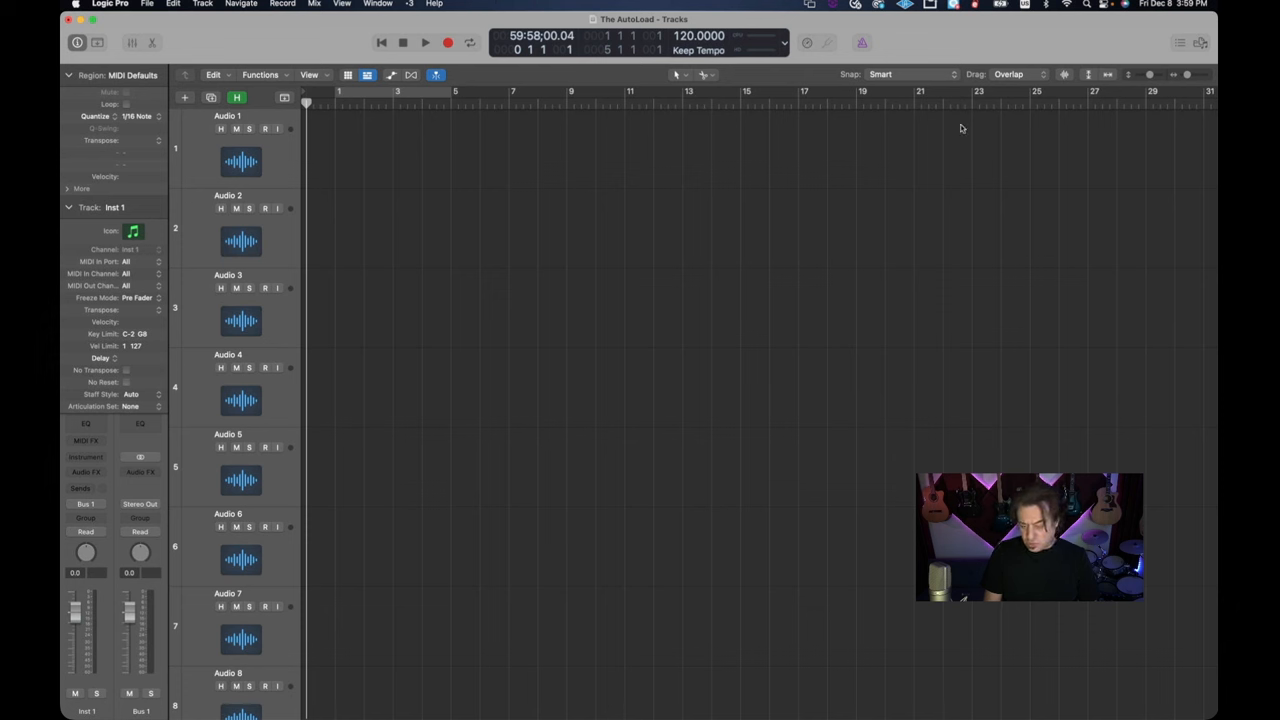
{"action": "mouse_move", "coordinate": [704, 128]}
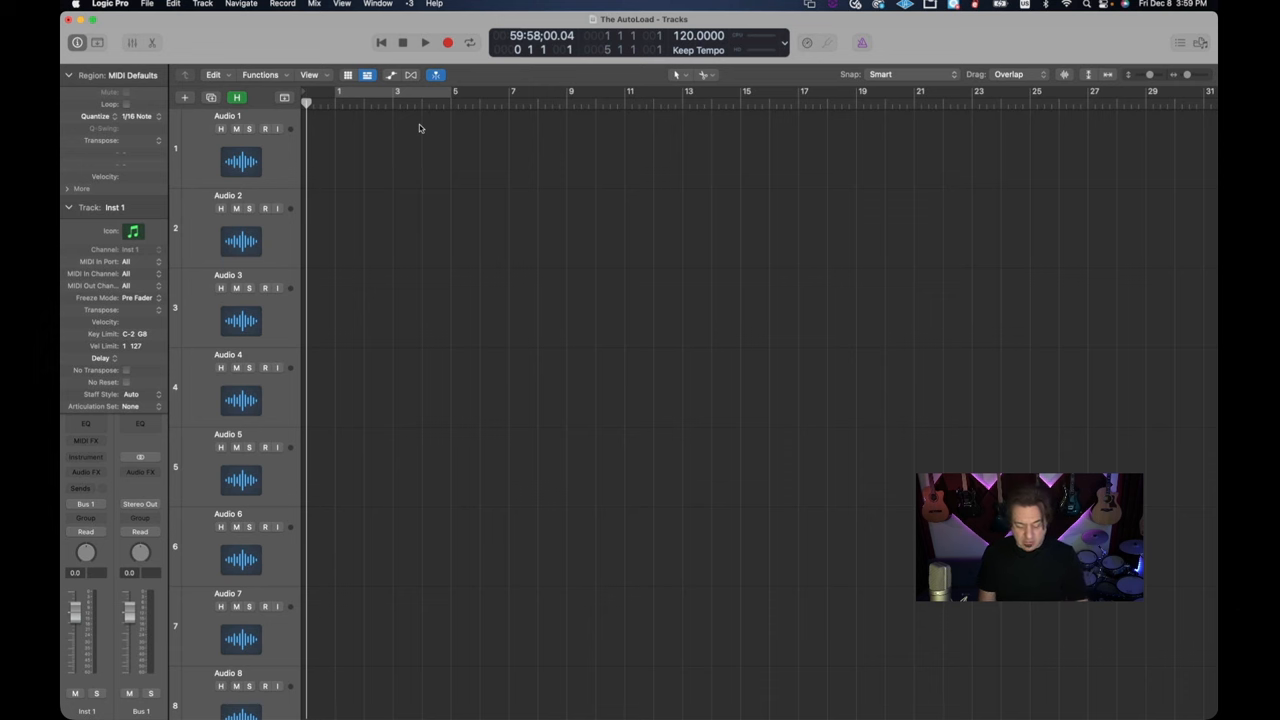
{"action": "scroll", "scroll_direction": "down", "scroll_amount": 3}
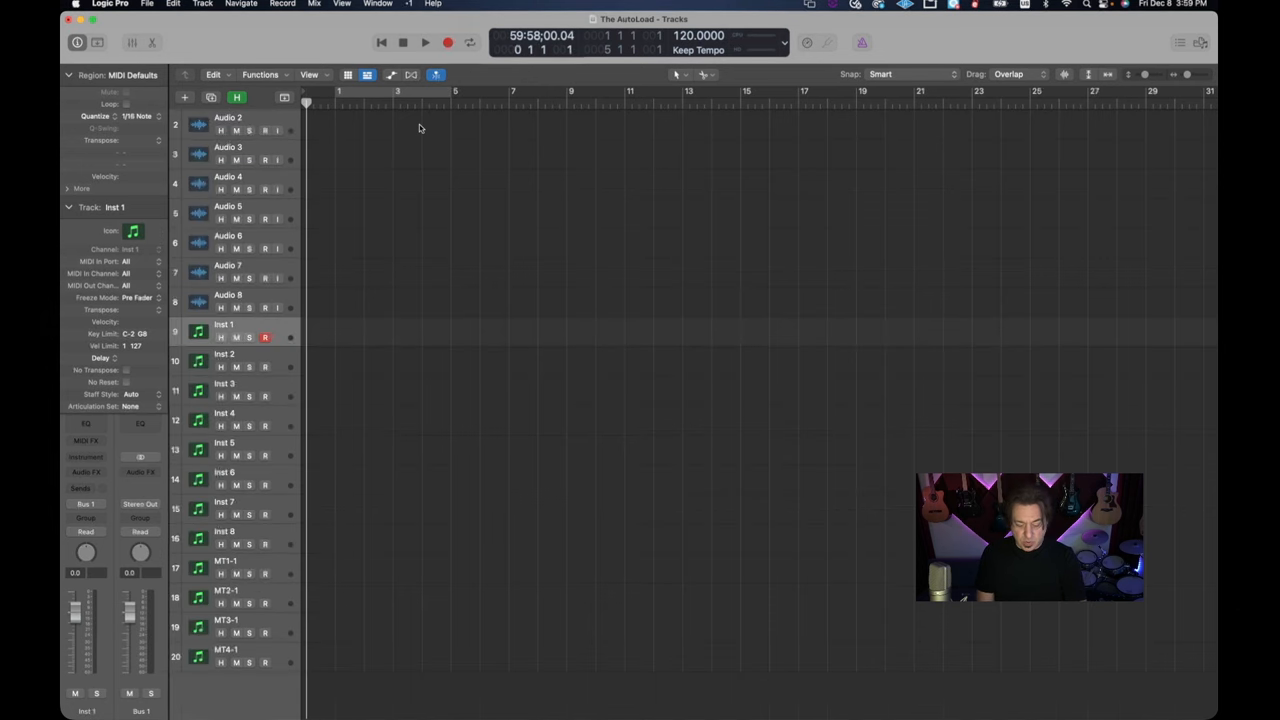